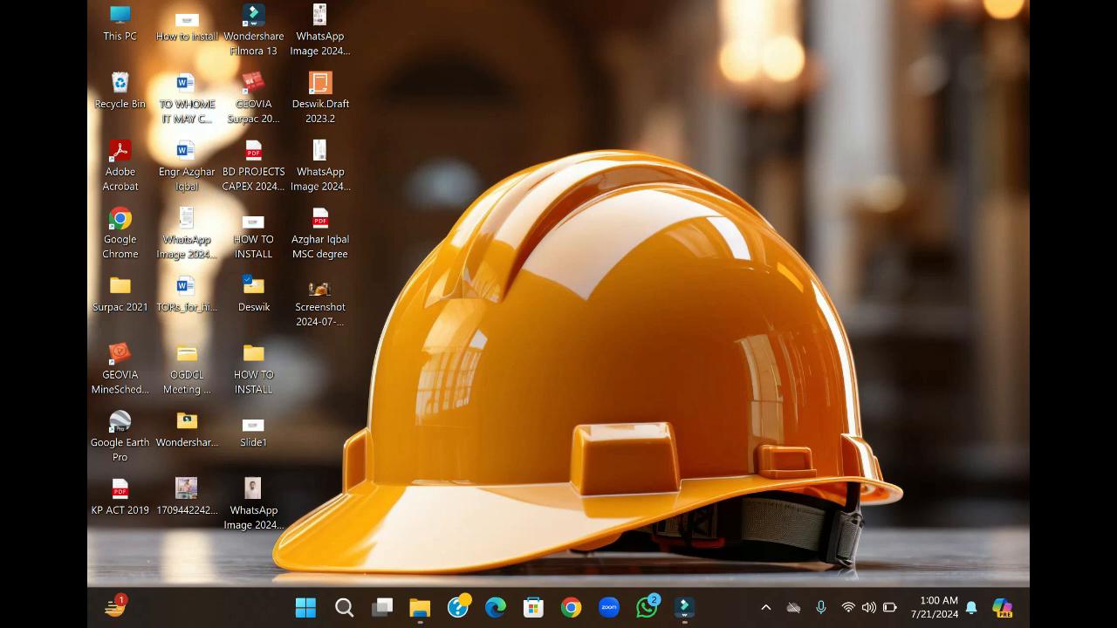
Navigate from the desktop Deswik folder into Deswik_Suite_2023.2_x64 > Crack and select RLM_Deswik.
click(253, 293)
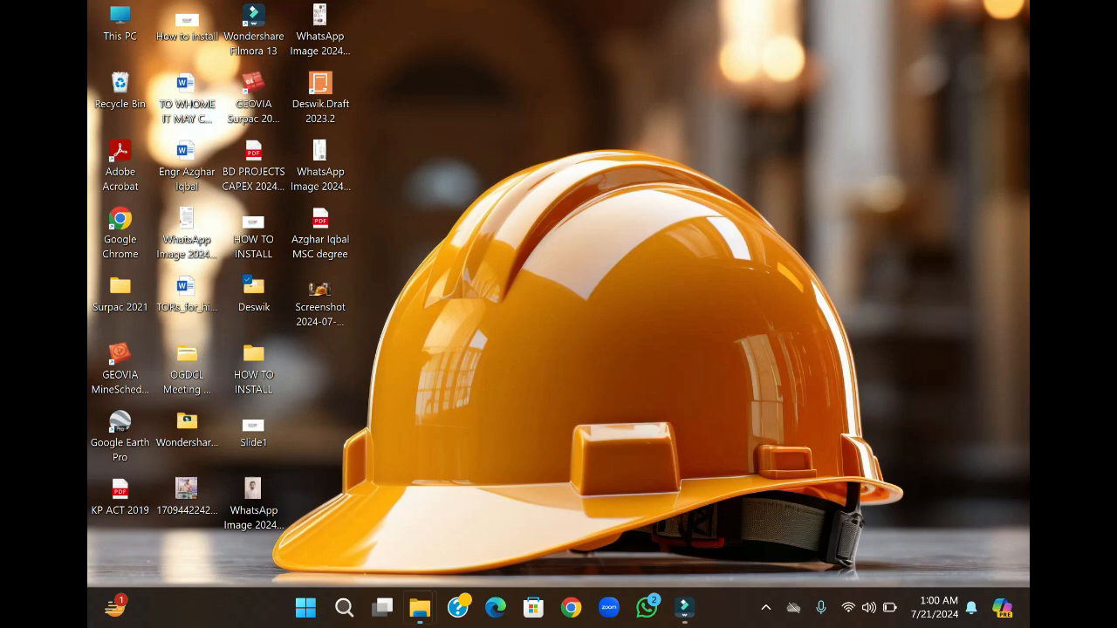
double_click(253, 288)
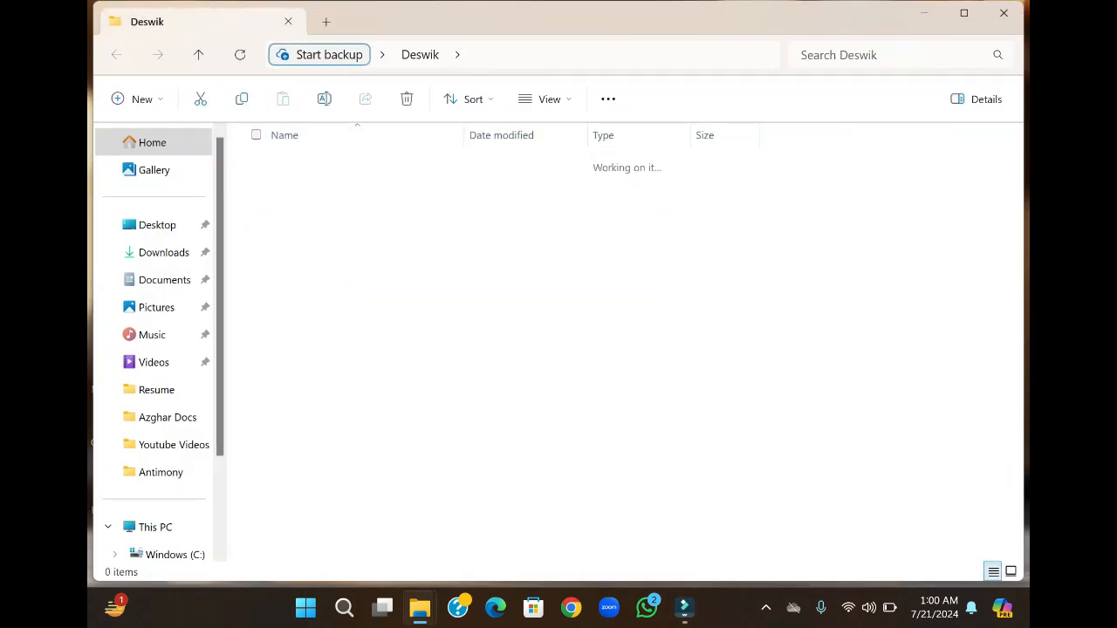
double_click(331, 164)
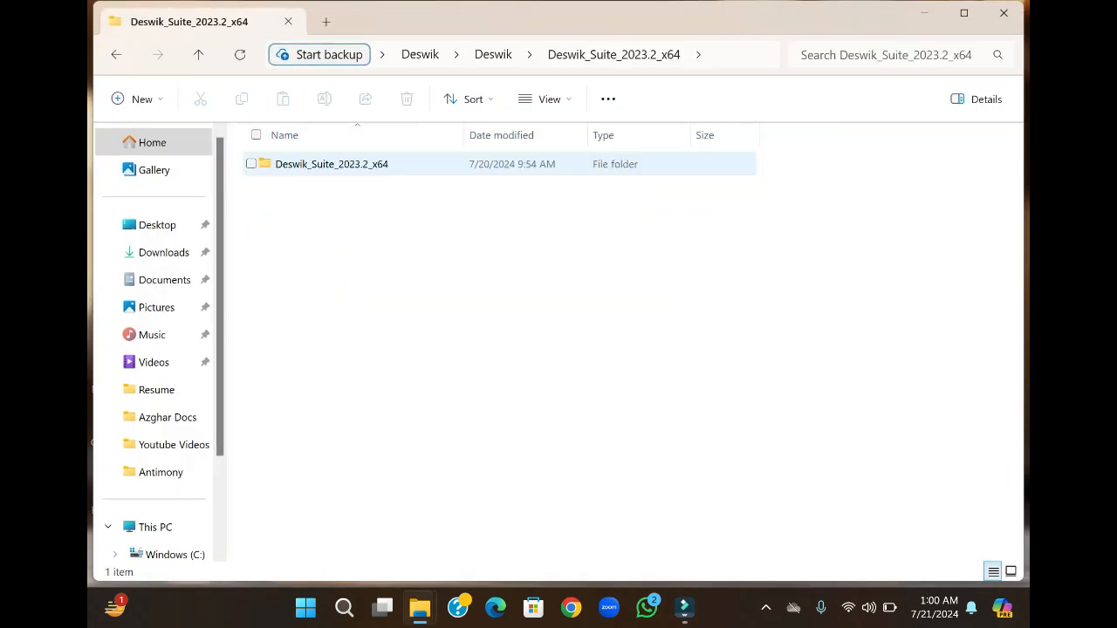
double_click(331, 164)
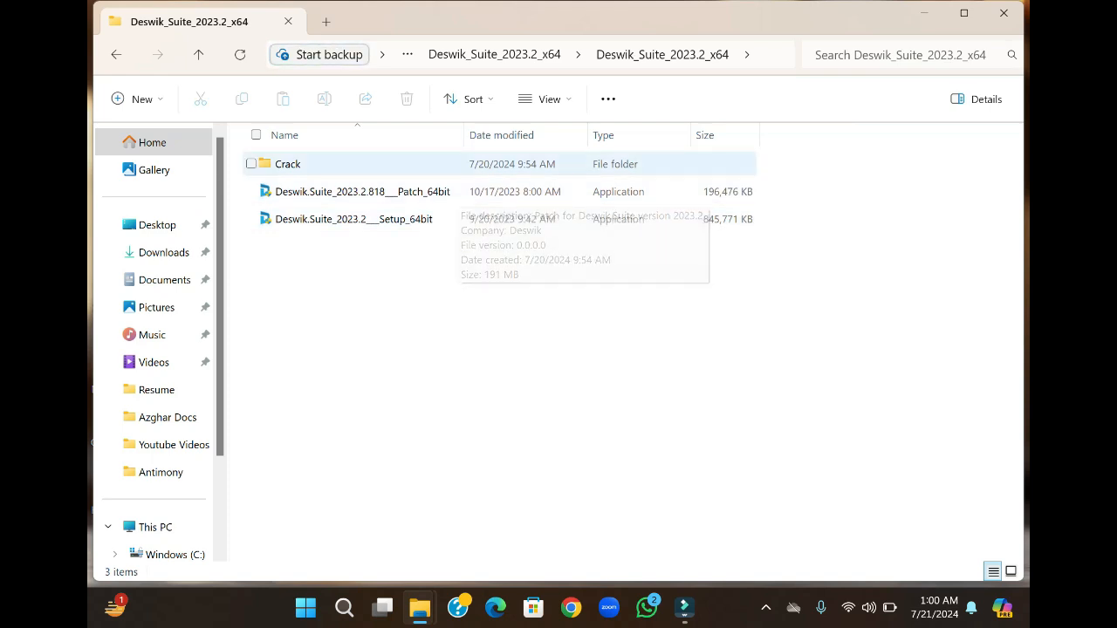
double_click(286, 164)
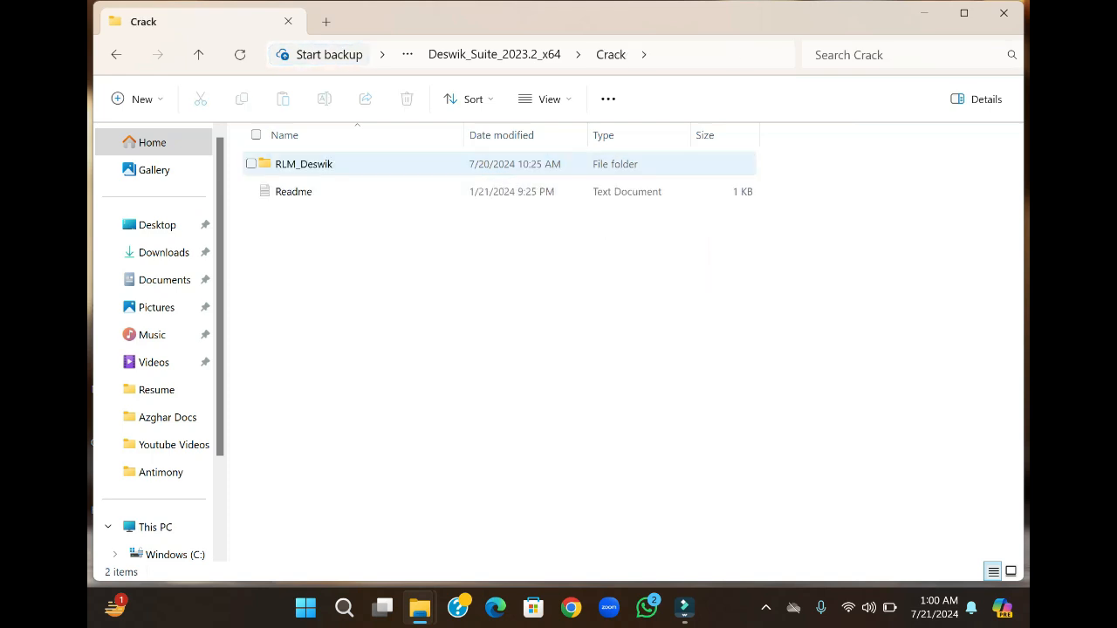
click(304, 164)
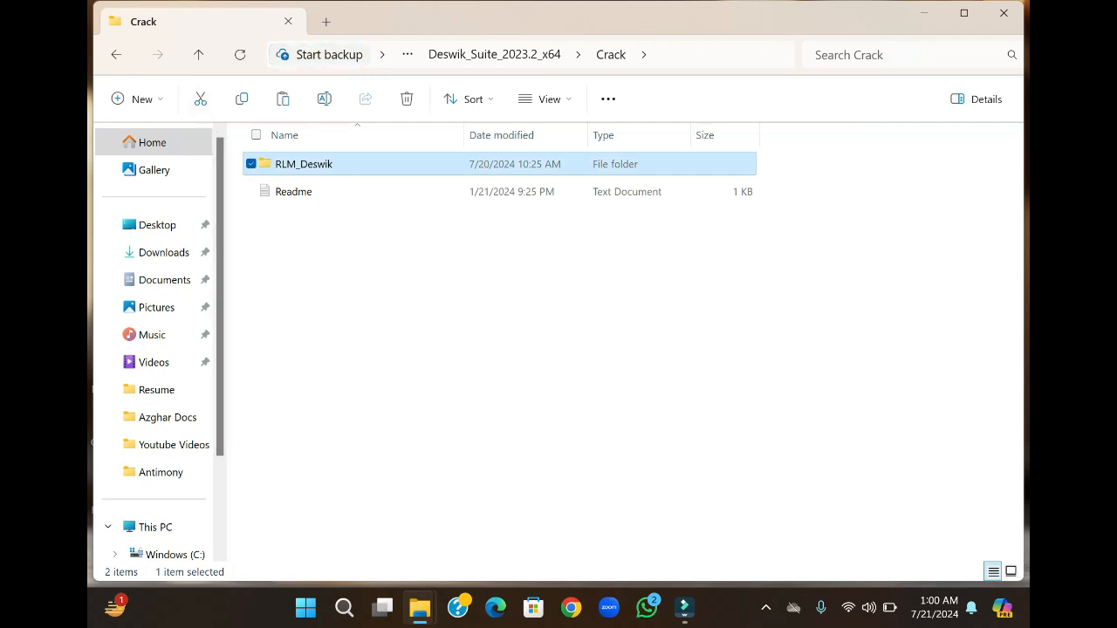
mouse_move(199, 54)
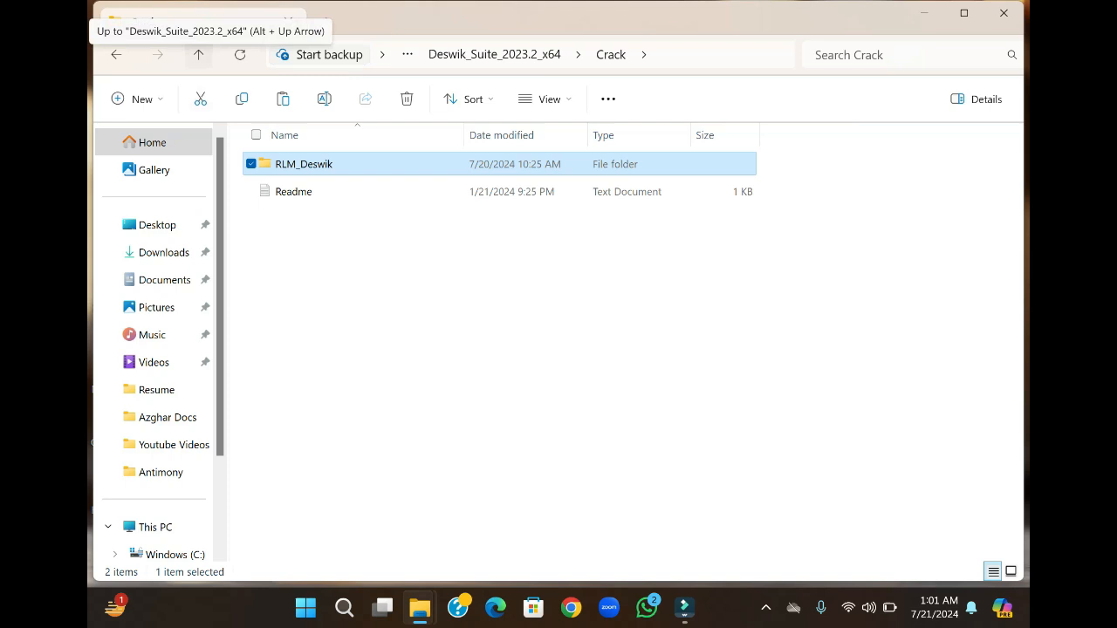
scroll(down, 3)
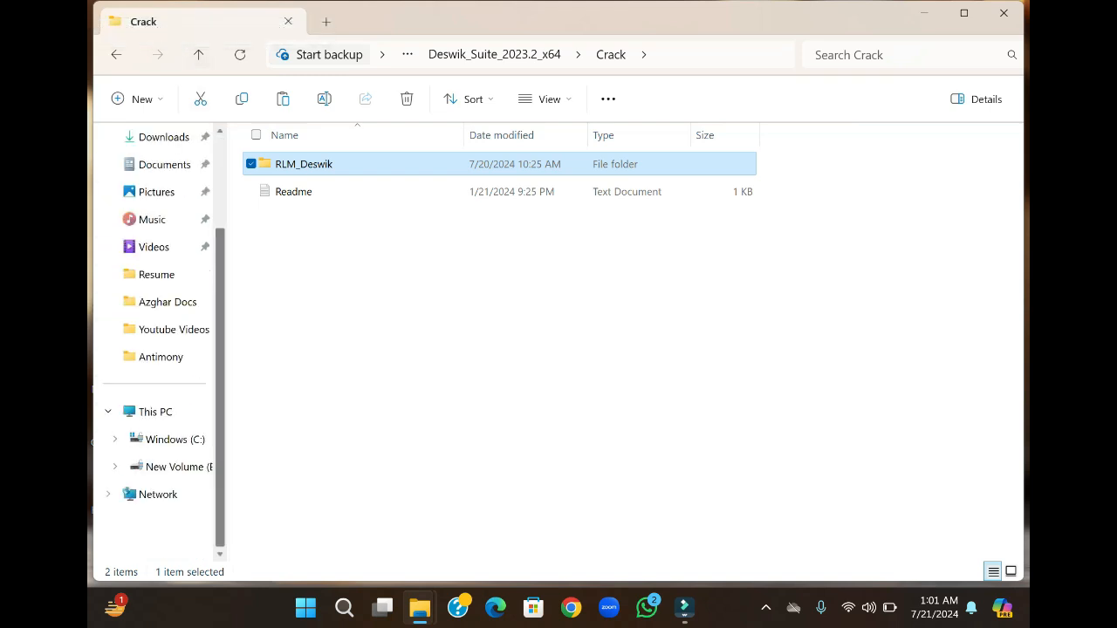
Browse C: > Program Files > Deswik > Deswik.Suite 2023.2 and bring up its folder actions.
click(175, 439)
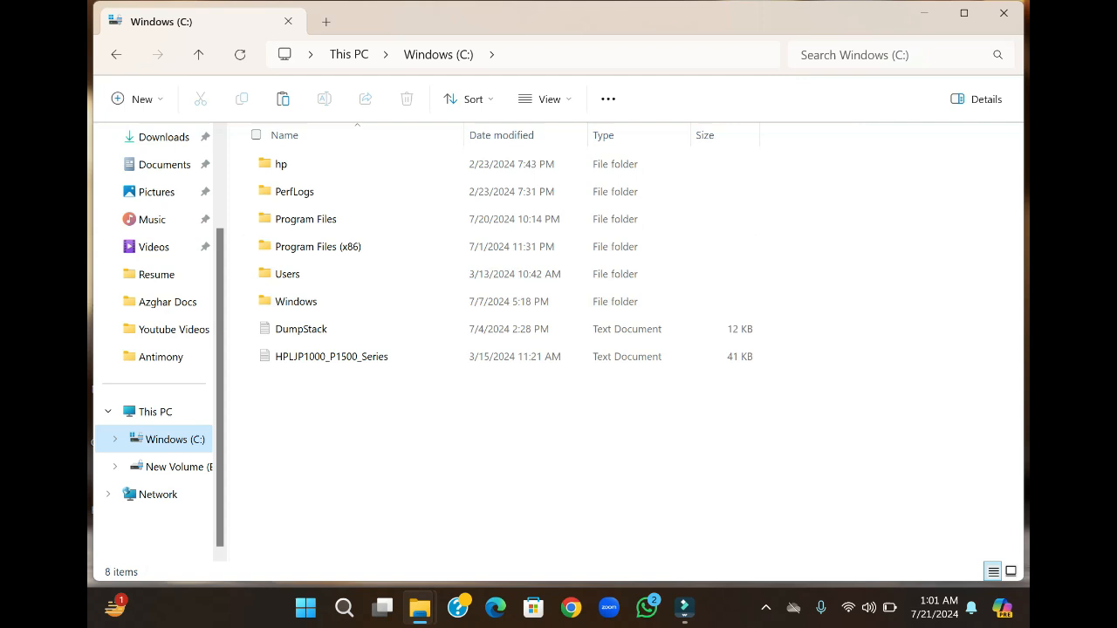
double_click(304, 218)
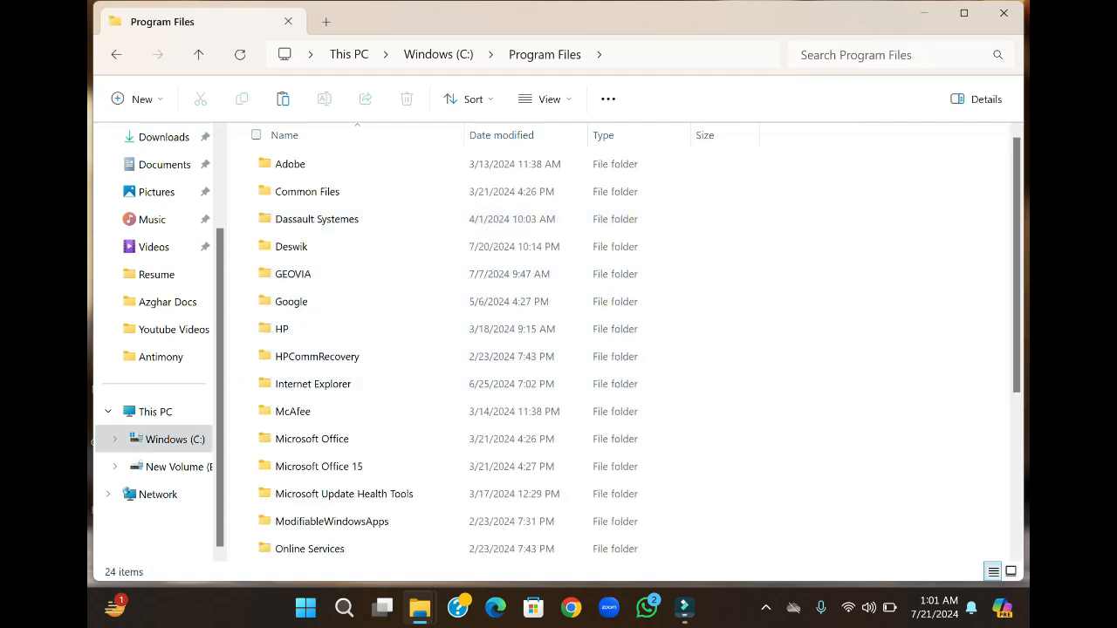
double_click(290, 246)
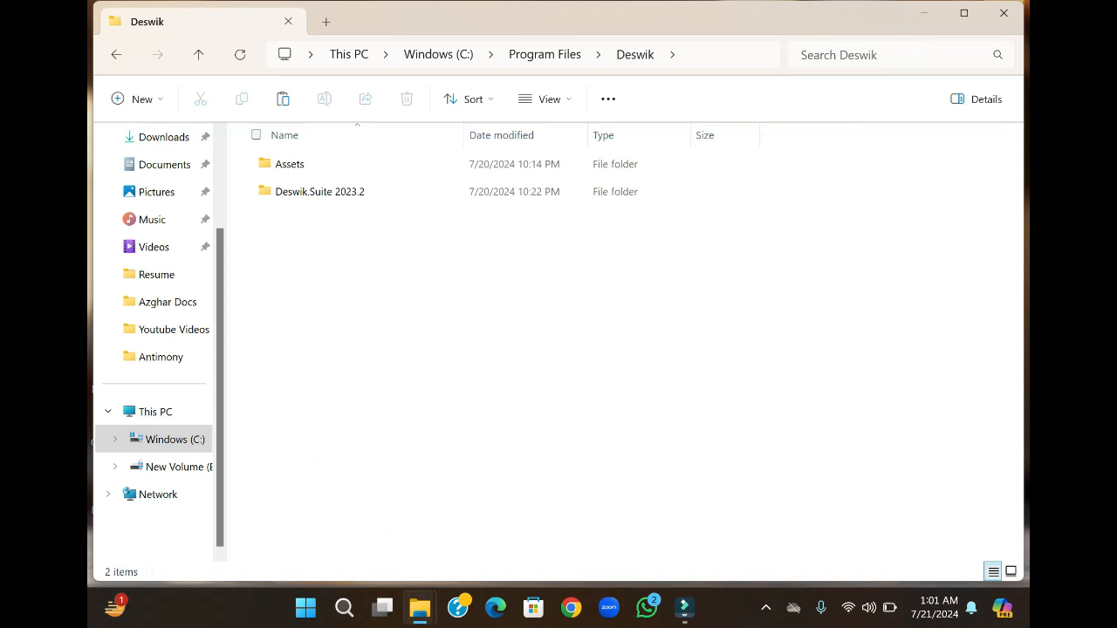
double_click(319, 190)
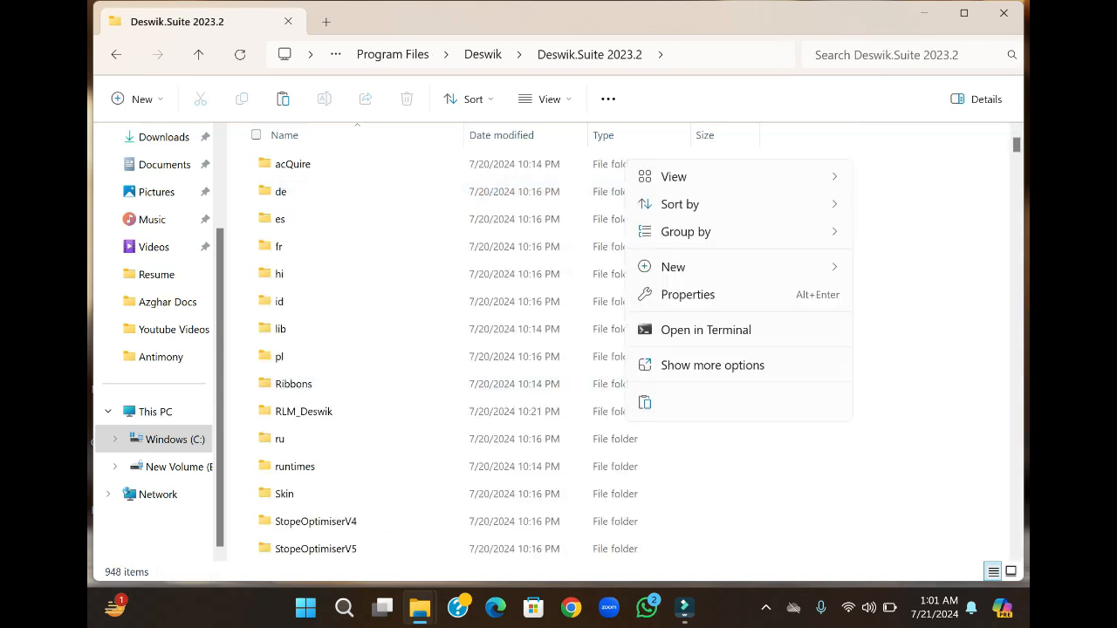
mouse_move(680, 203)
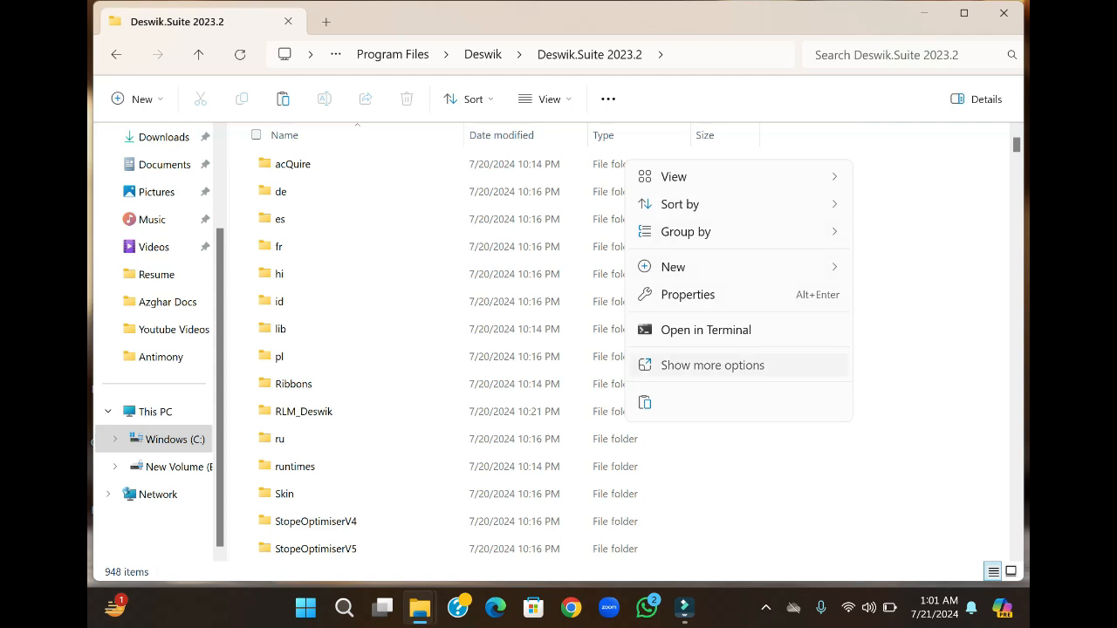
click(712, 364)
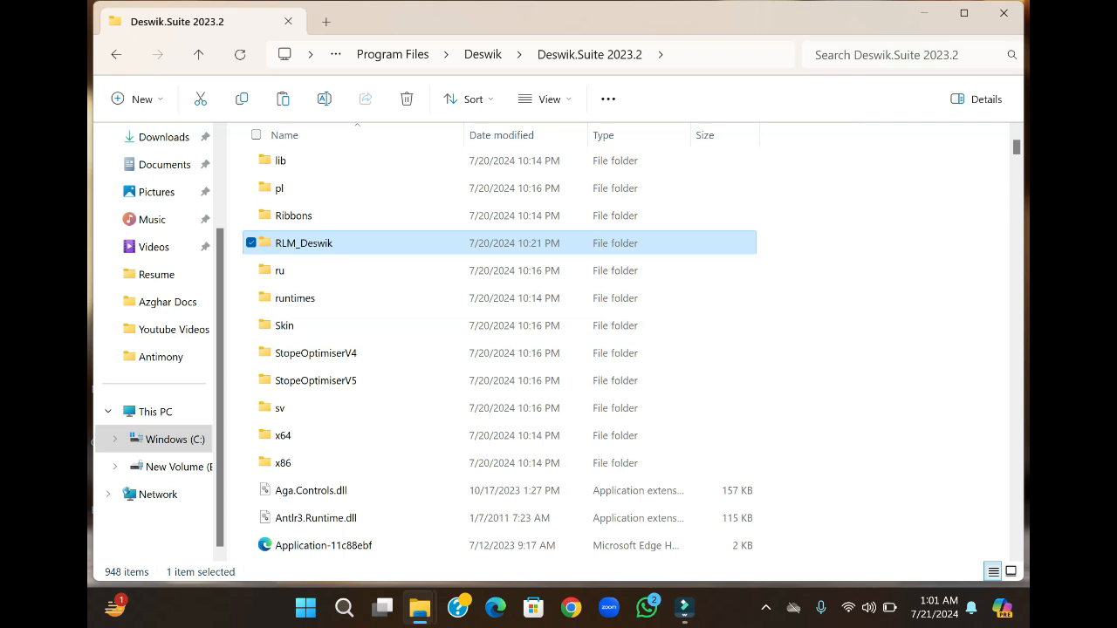
Select and copy all seven license server files inside the RLM_Deswik folder.
double_click(304, 242)
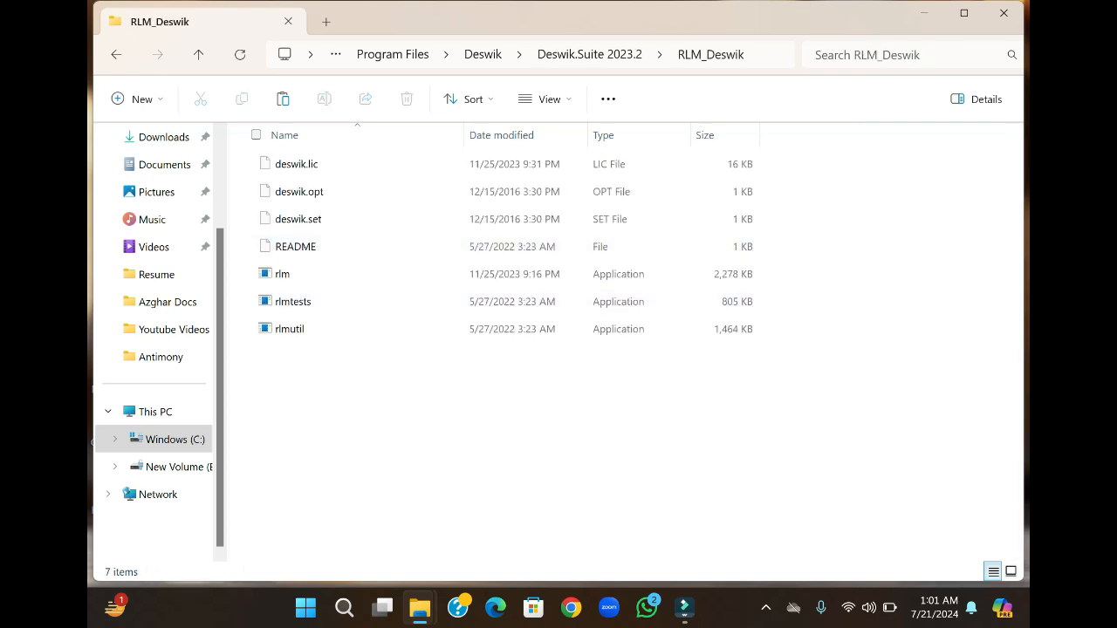
key(ctrl+a)
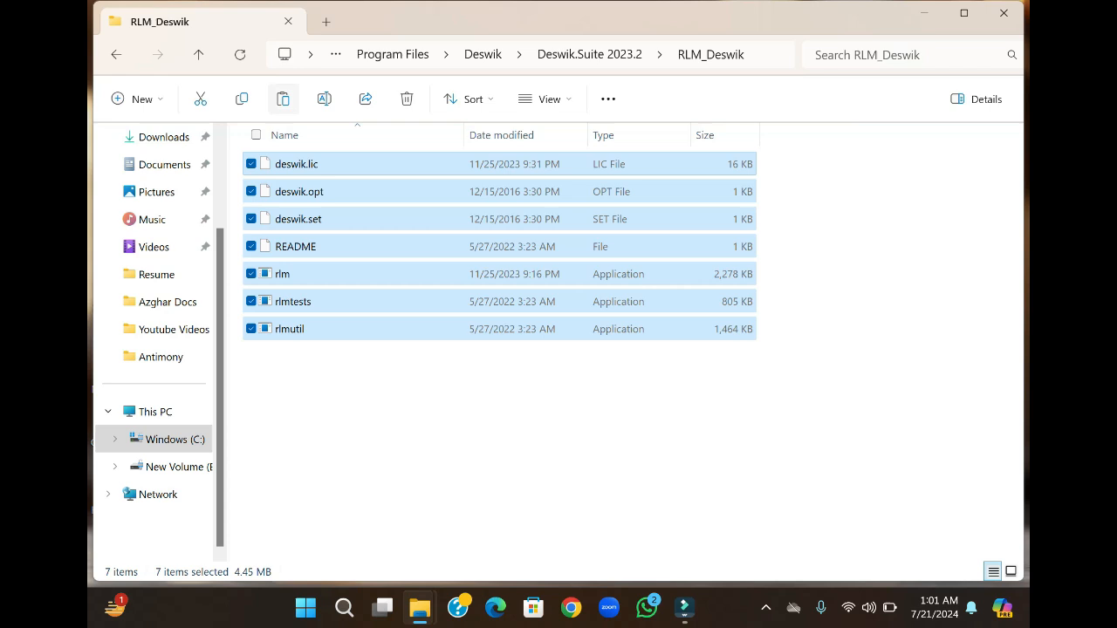
click(240, 97)
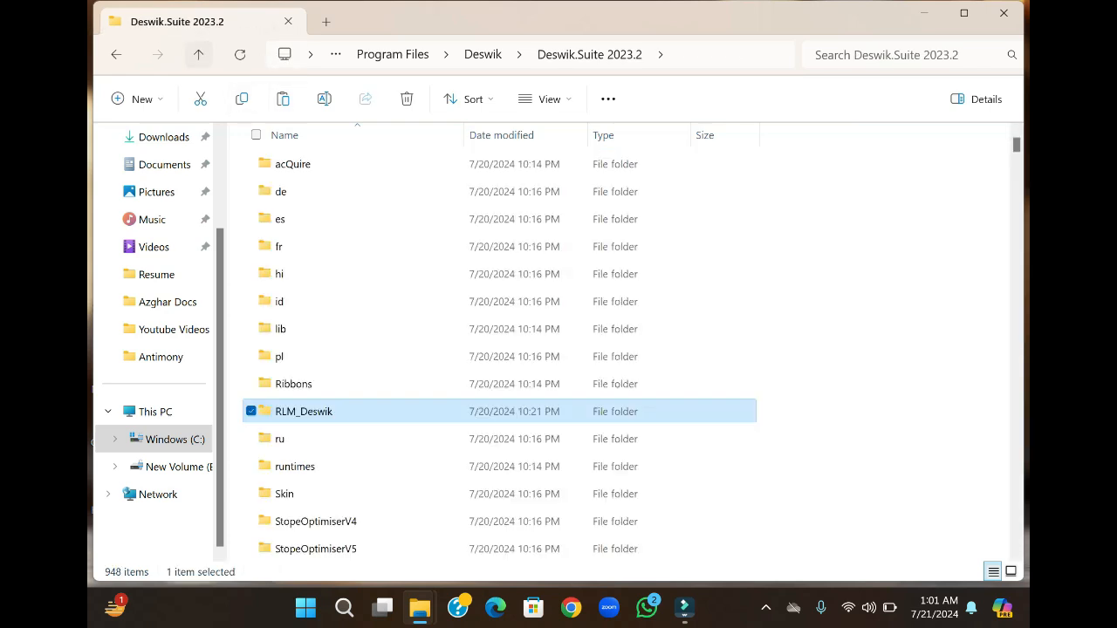
Paste the RLM files into Deswik.Suite 2023.2 and select the rlm application with its action list.
click(293, 466)
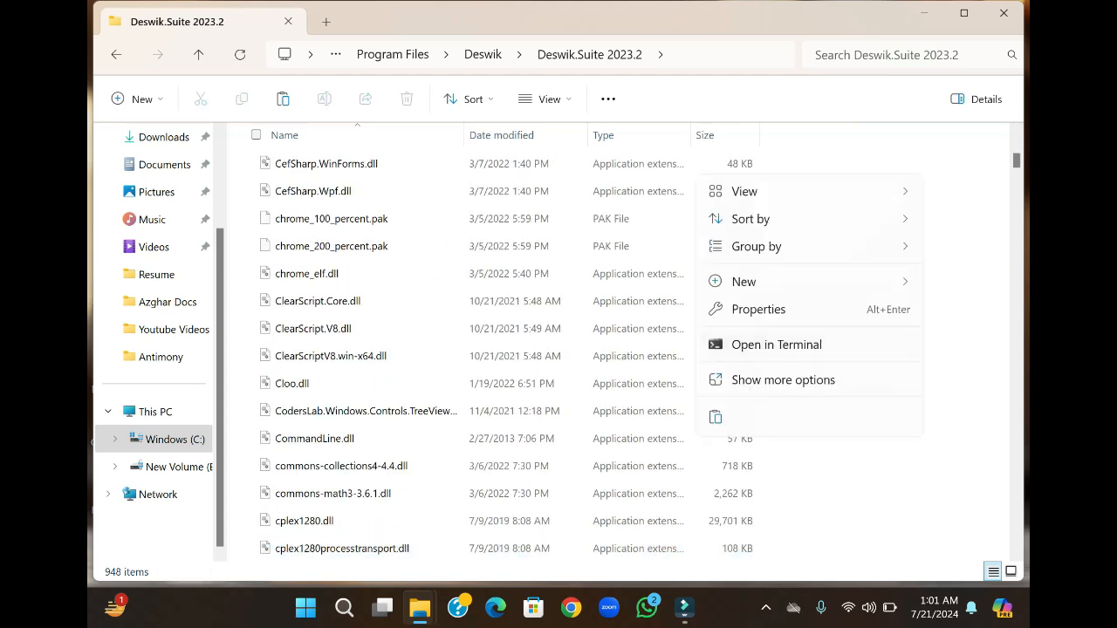
click(782, 380)
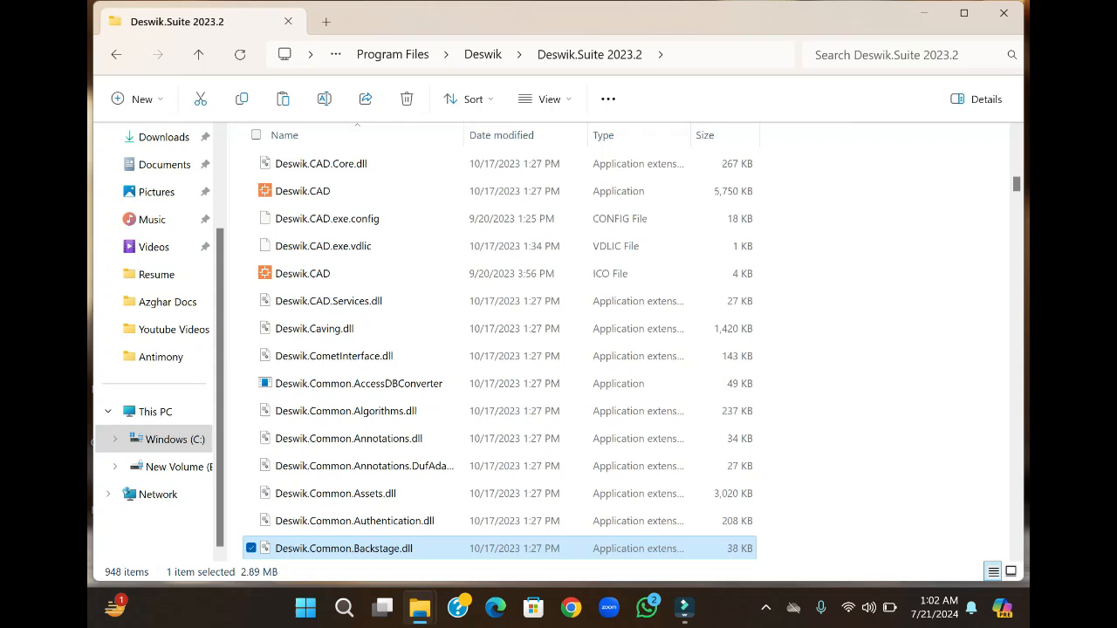
scroll(down, 3)
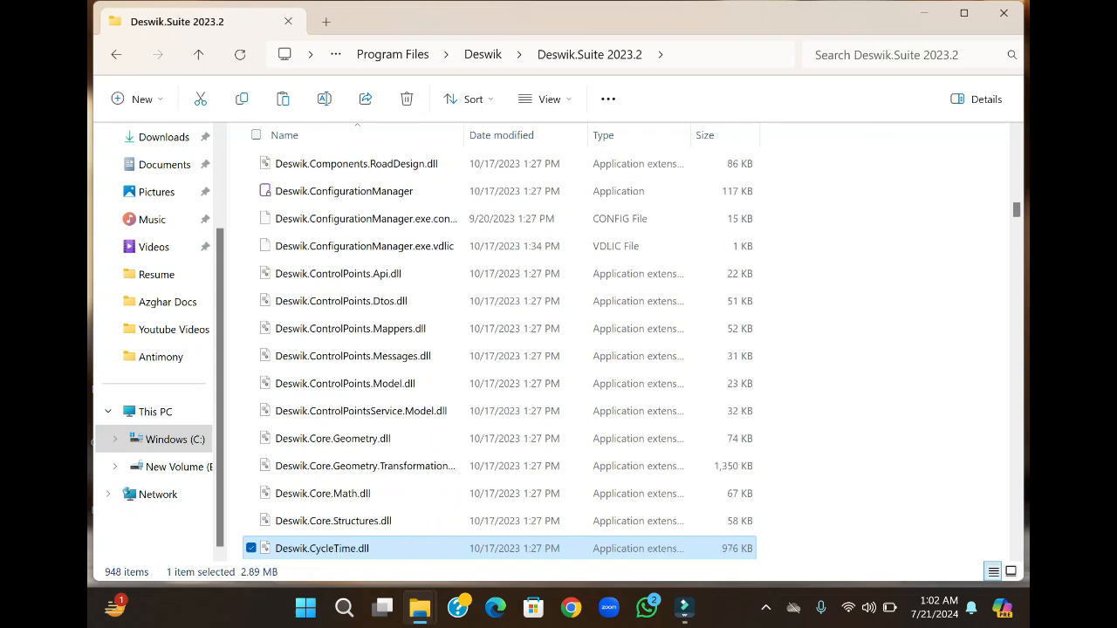
scroll(down, 3)
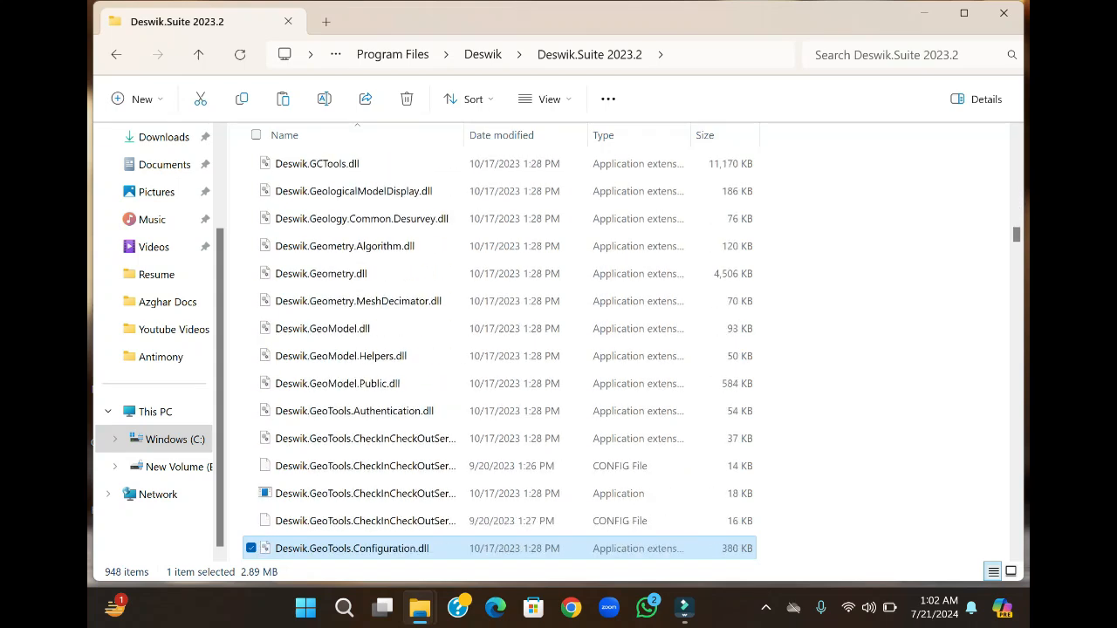
scroll(down, 3)
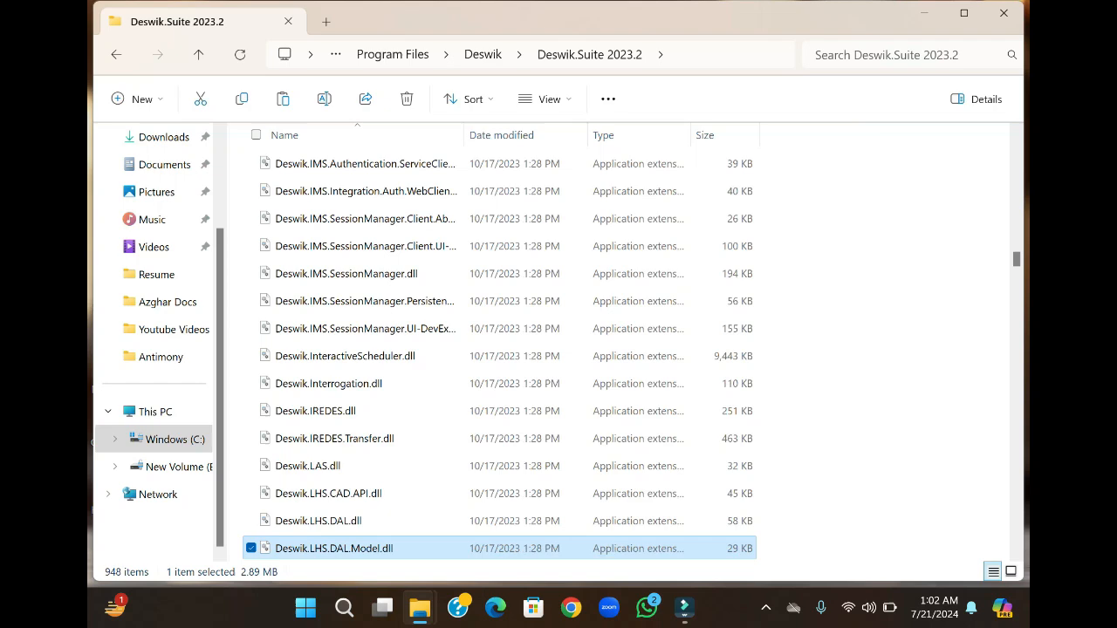
scroll(down, 3)
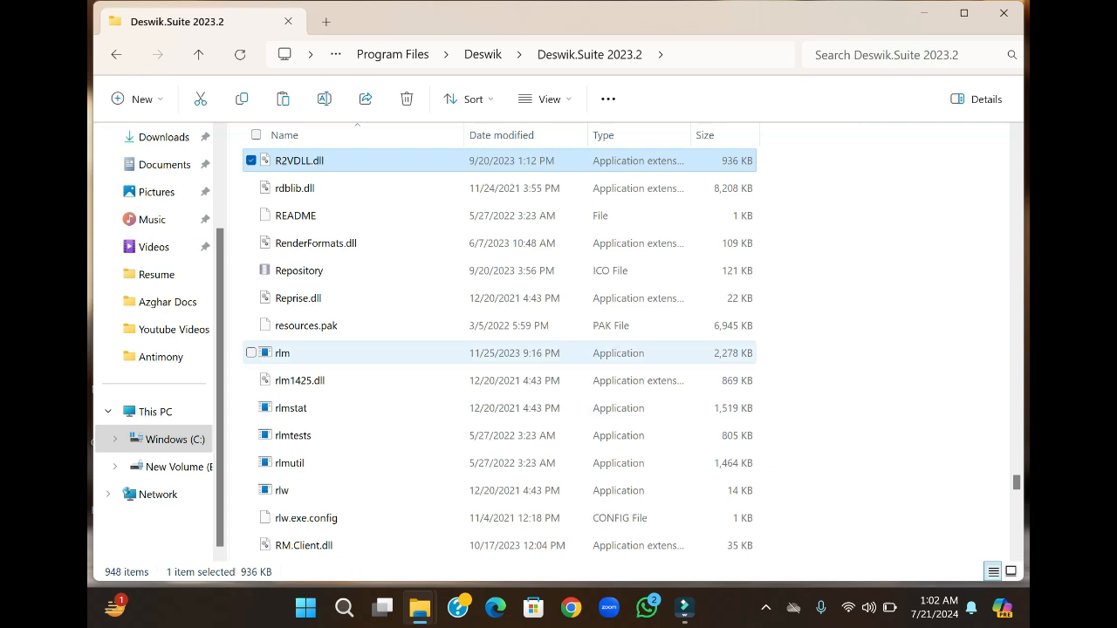
click(252, 353)
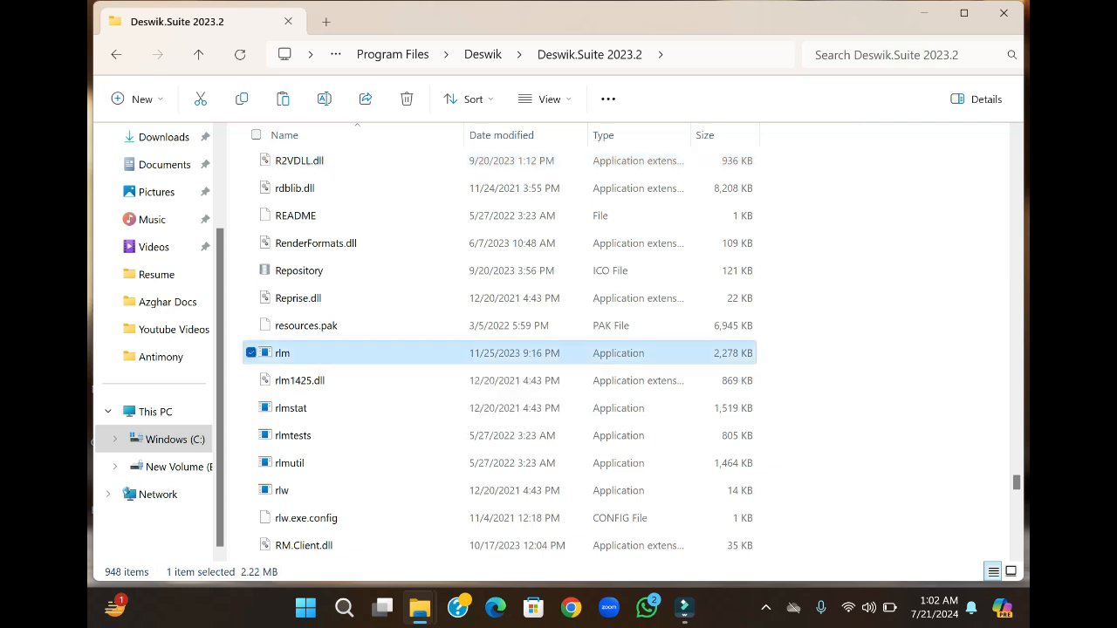
right_click(283, 352)
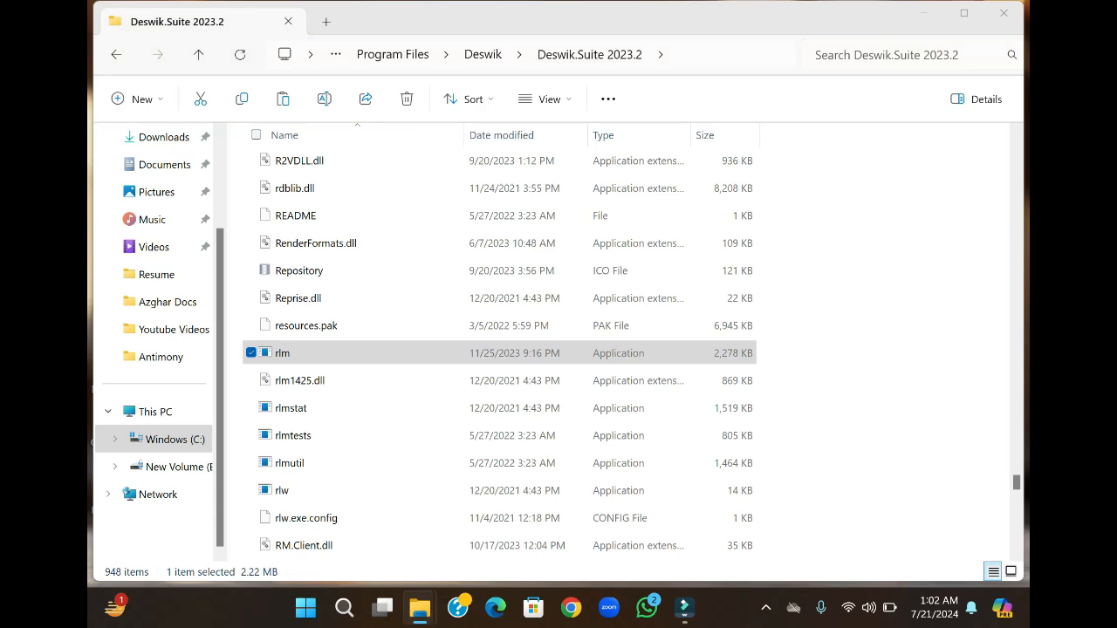
Launch rlm.exe so the RLM server starts and loads the deswik features from deswik.lic.
double_click(283, 353)
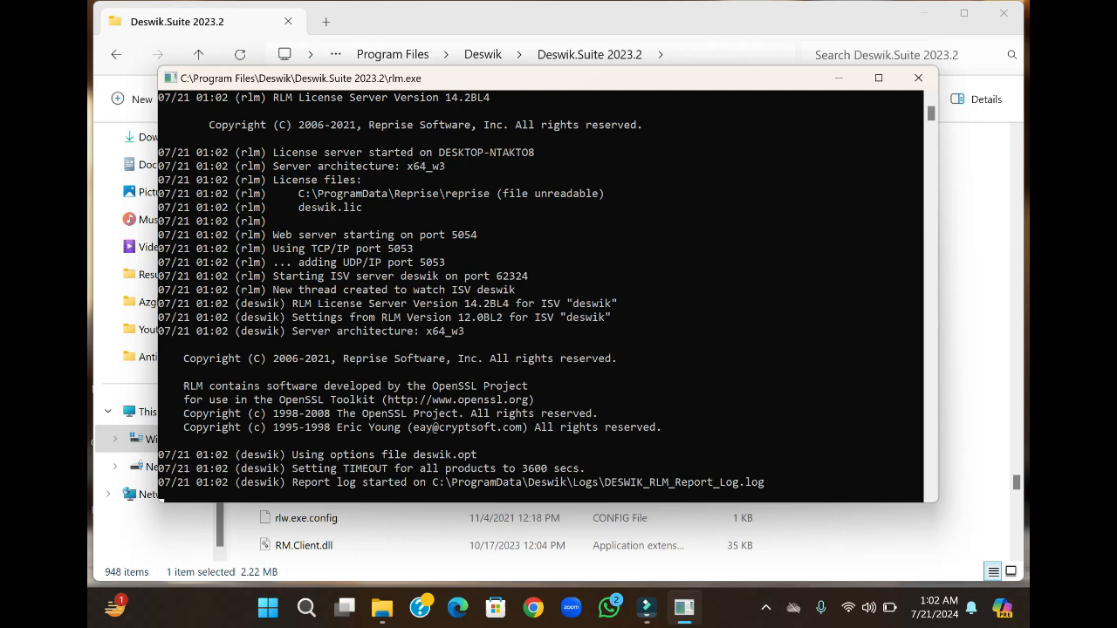
scroll(down, 3)
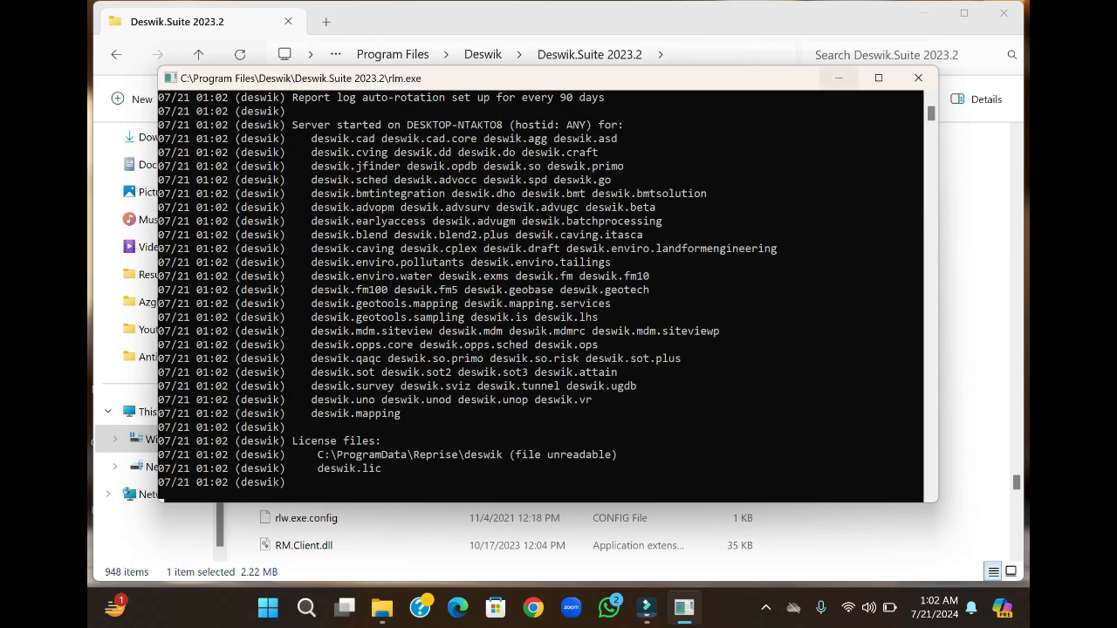
mouse_move(837, 77)
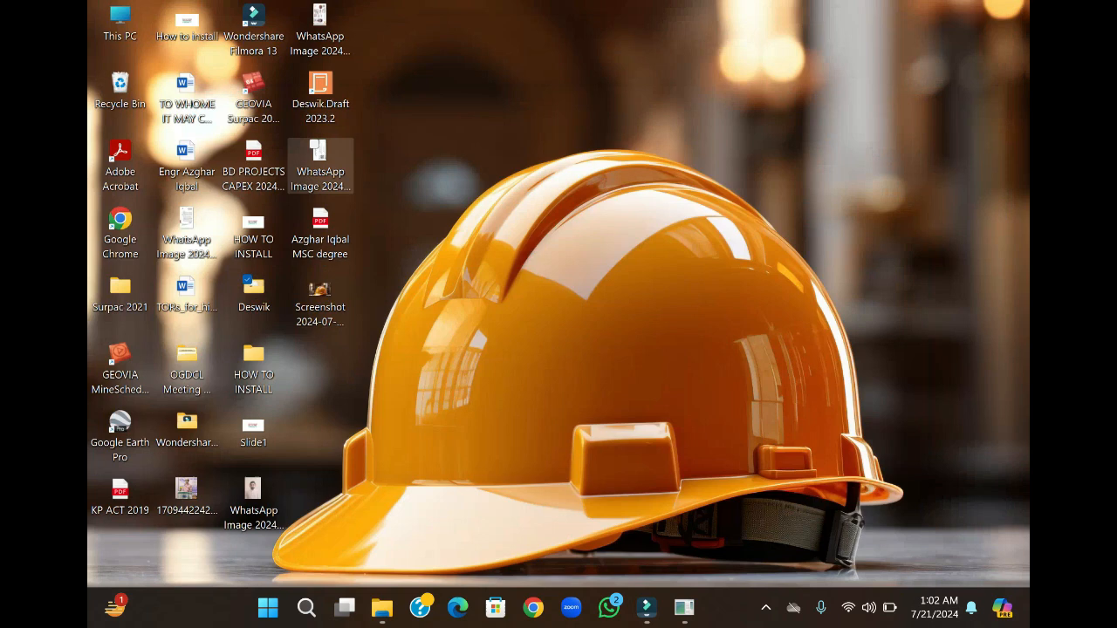
click(321, 96)
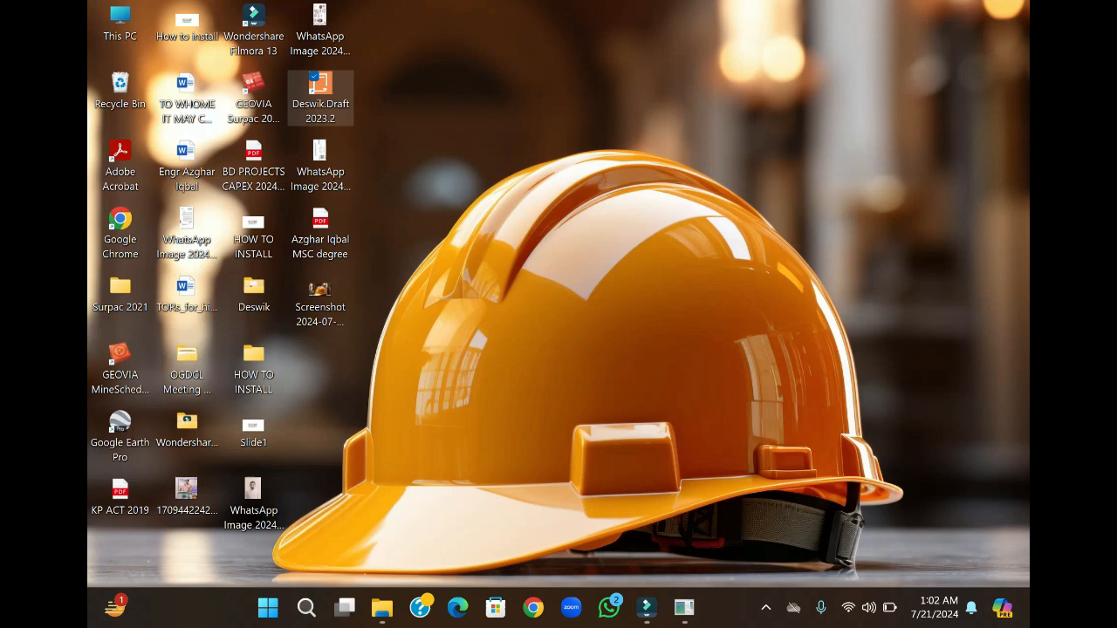
double_click(321, 96)
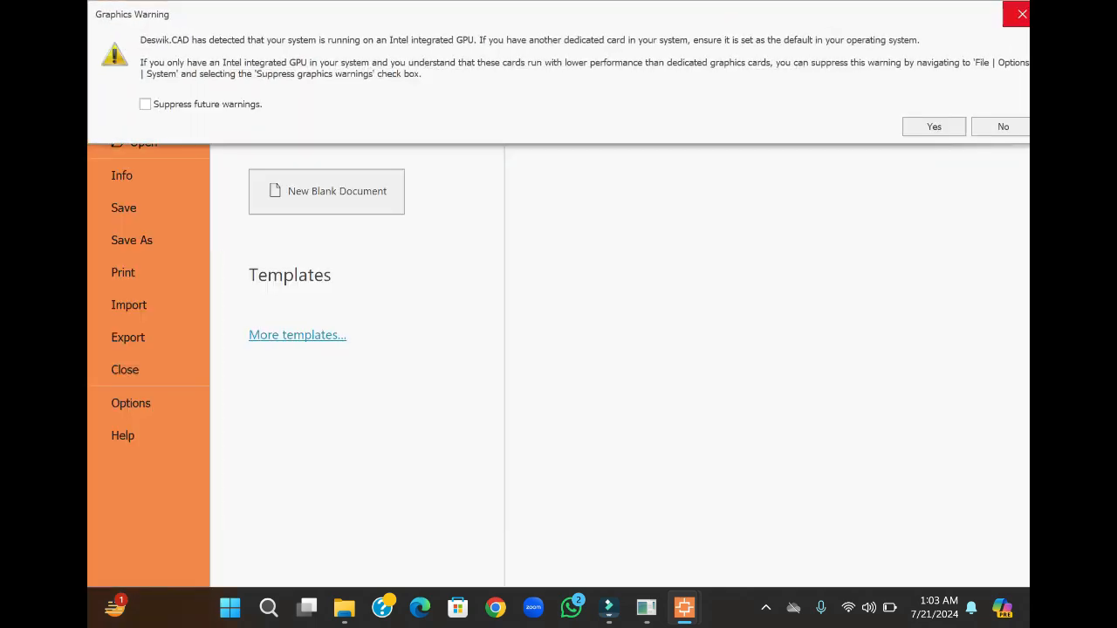
click(1002, 125)
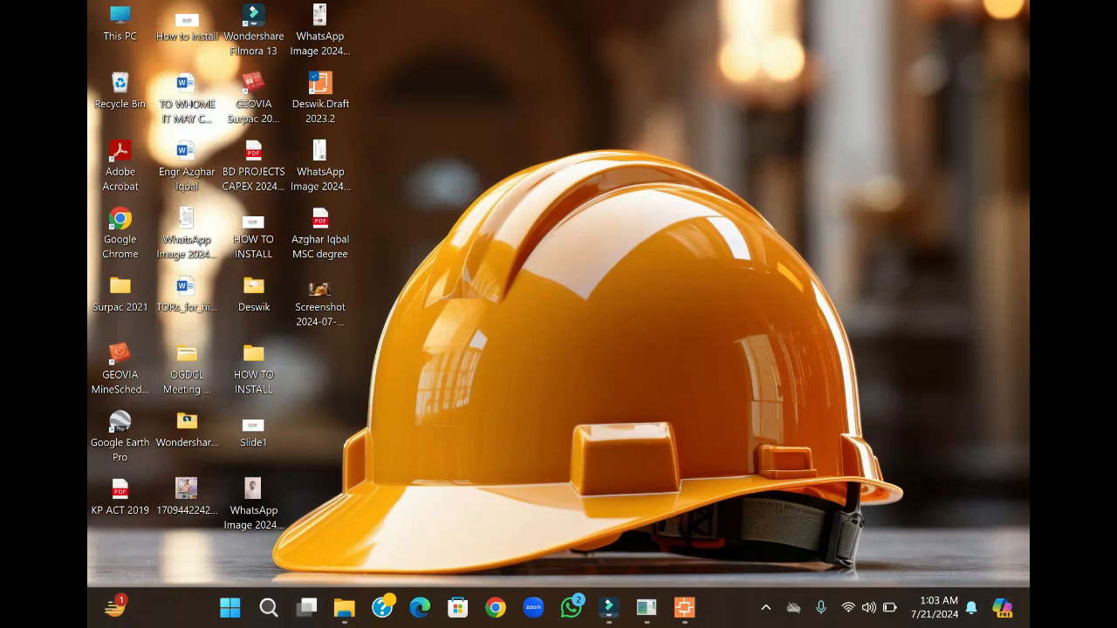
mouse_move(230, 607)
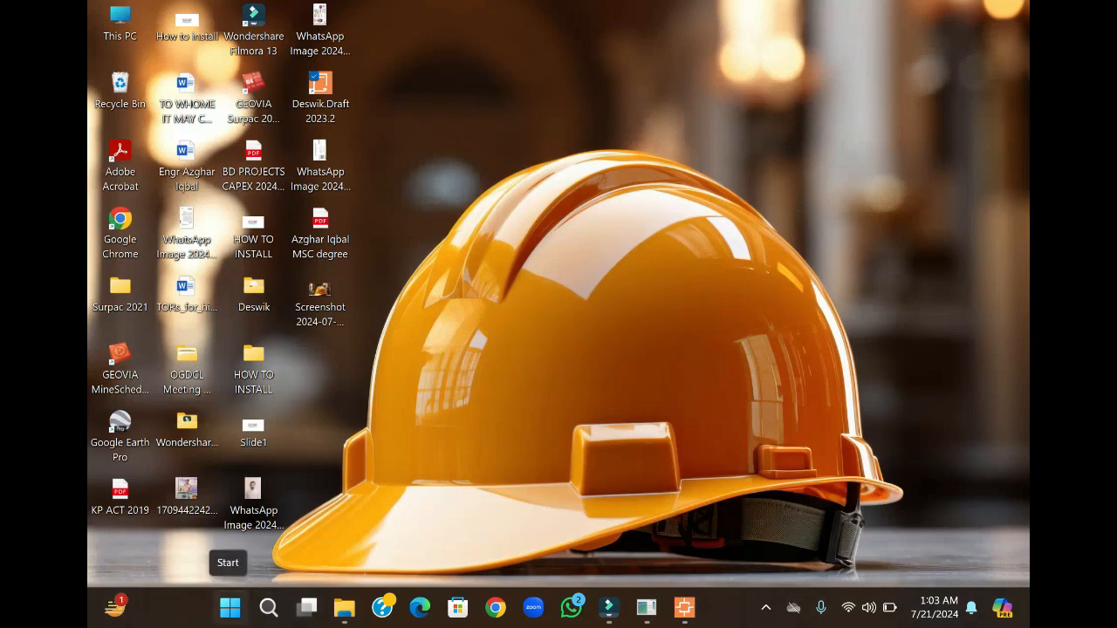
Show the Start menu's full All apps list and scroll toward Deswik.LicenseManager.
click(230, 608)
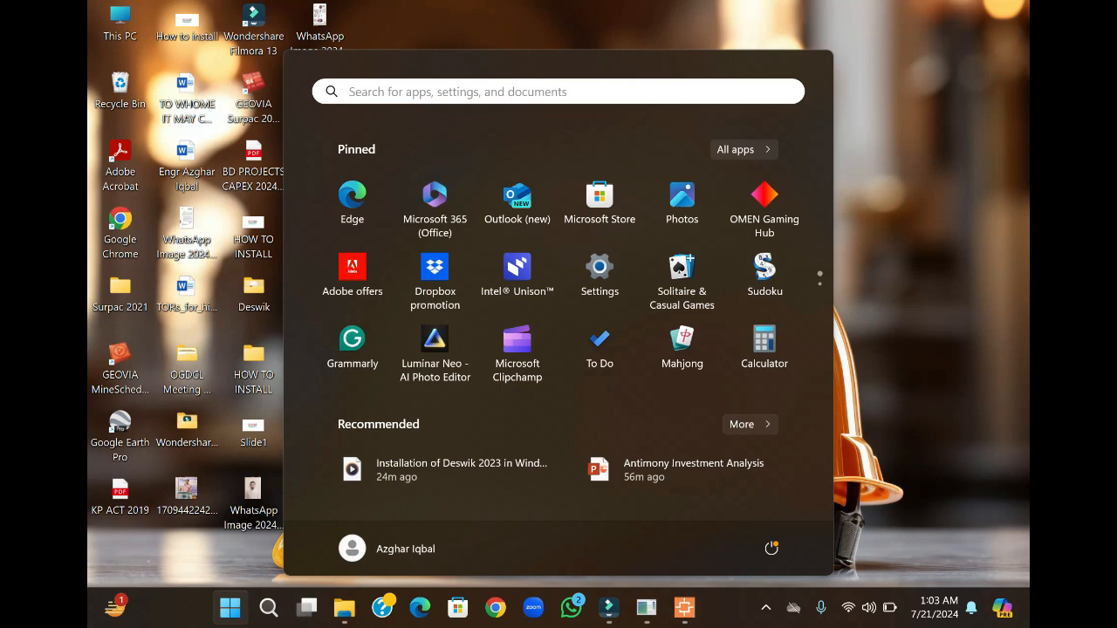
click(736, 150)
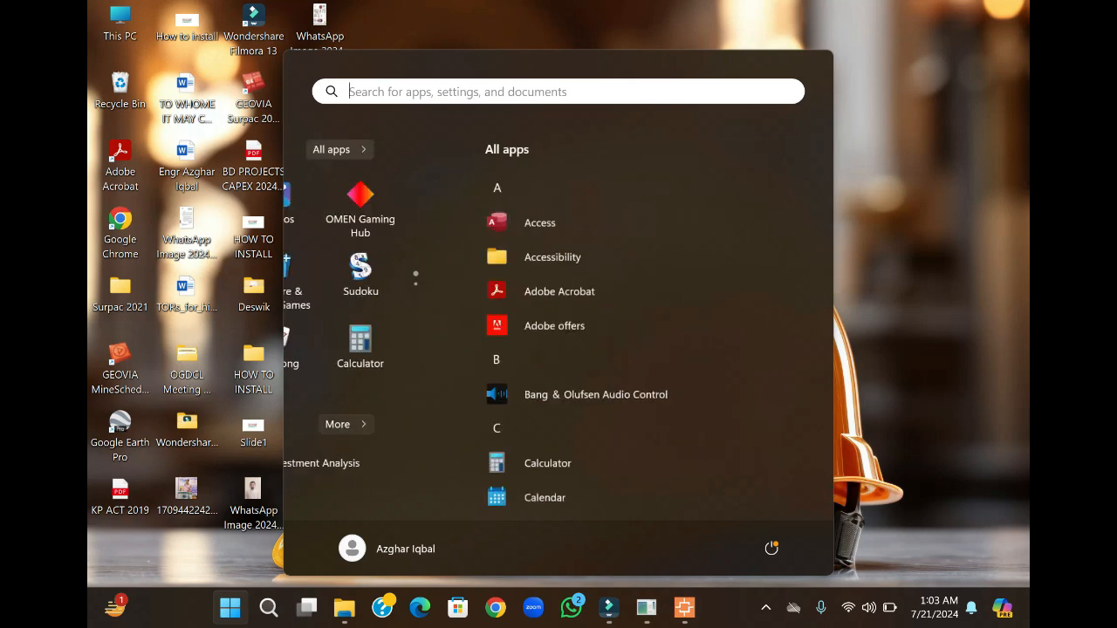
click(338, 150)
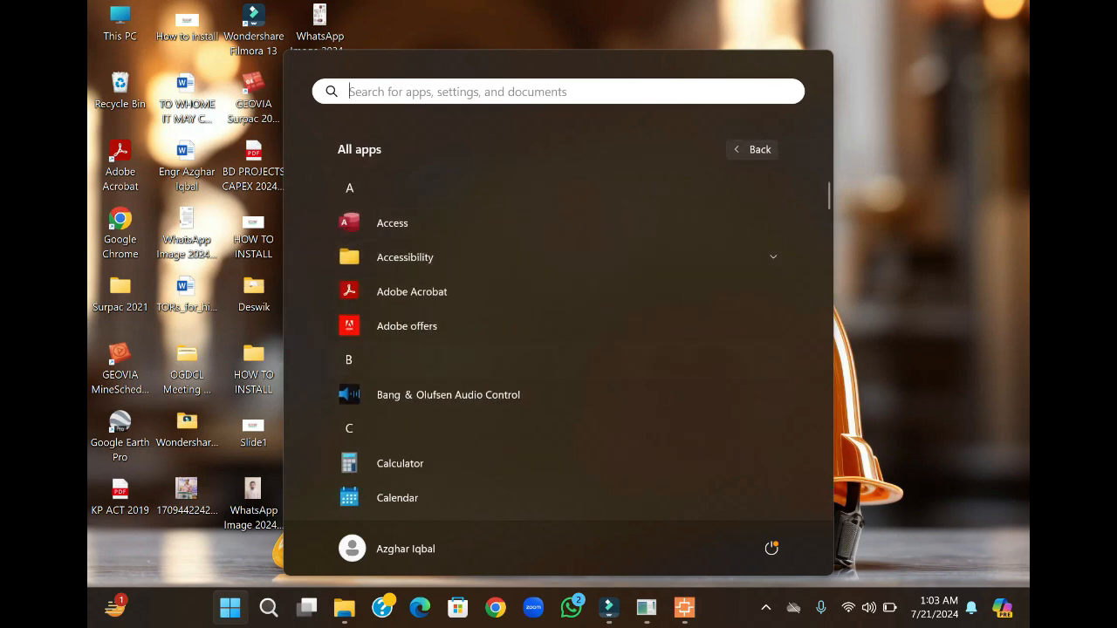
scroll(down, 3)
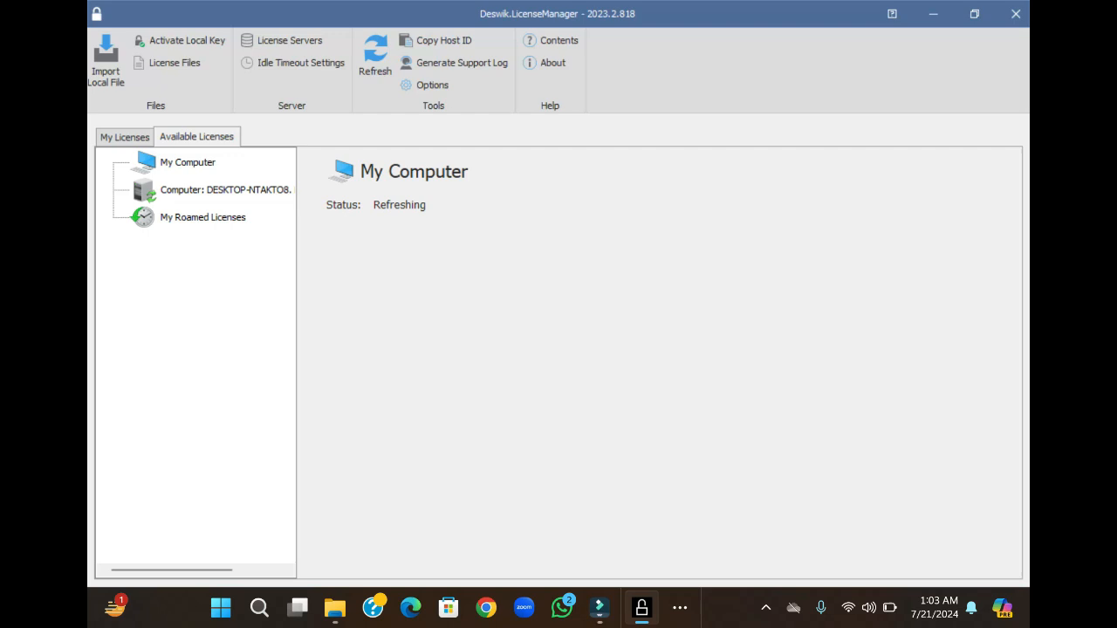
Refresh Available Licenses for My Computer in Deswik.LicenseManager.
click(373, 55)
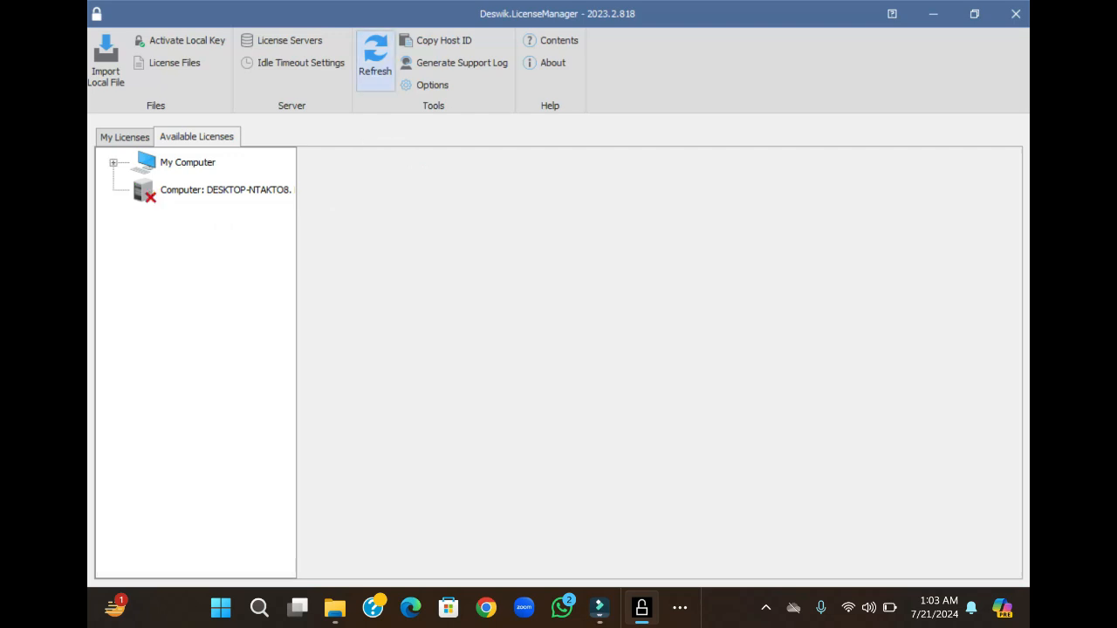
click(188, 162)
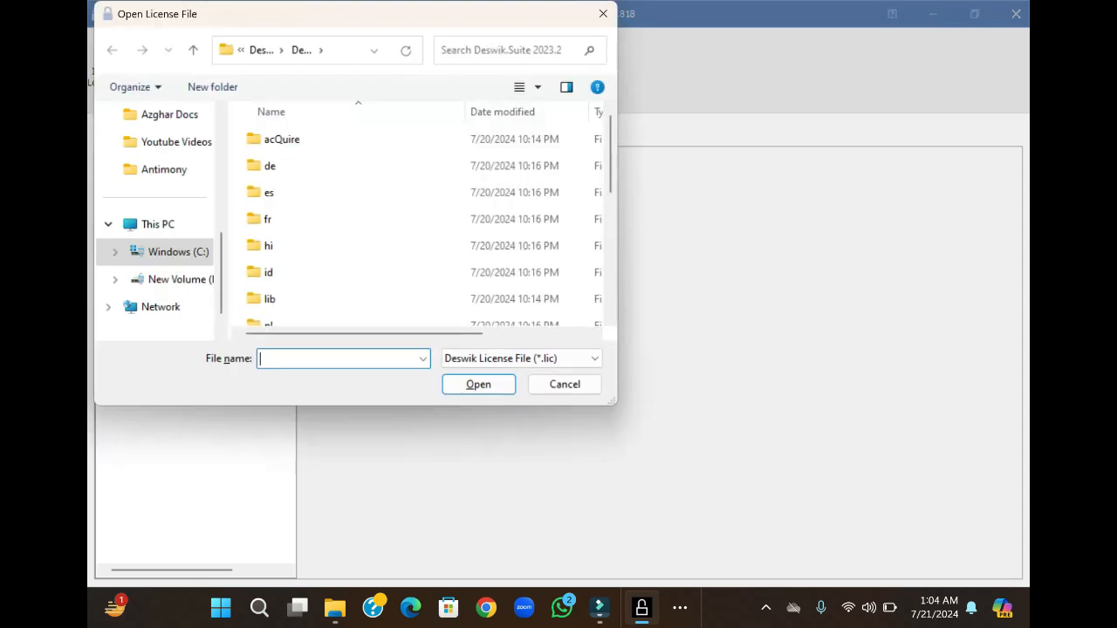
Import deswik.lic from the Deswik.Suite 2023.2 folder as a local license file.
click(283, 139)
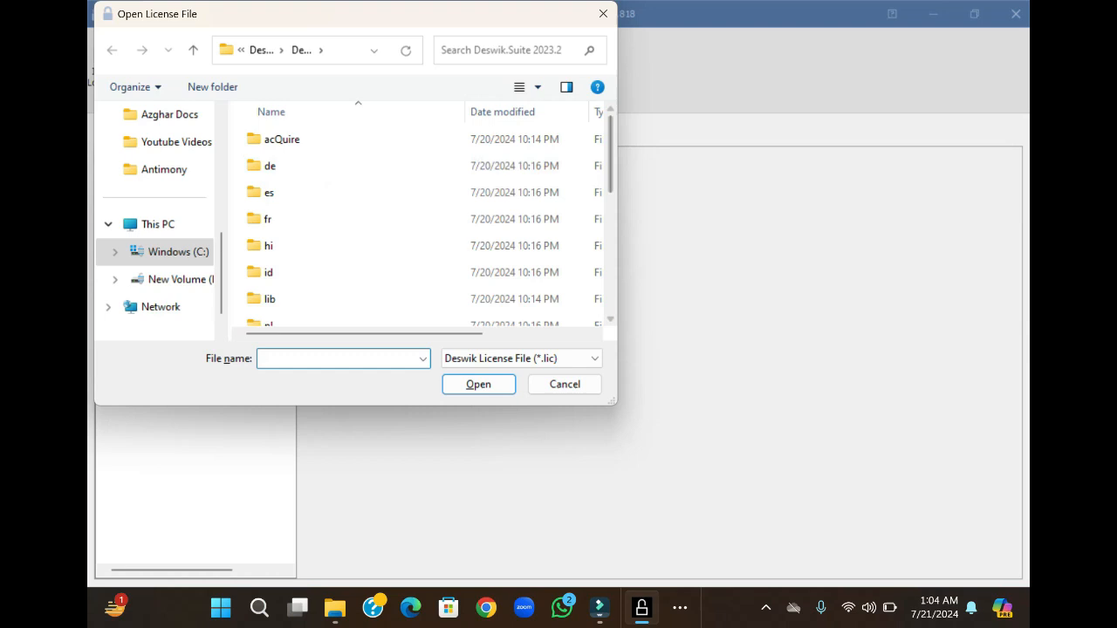
click(340, 357)
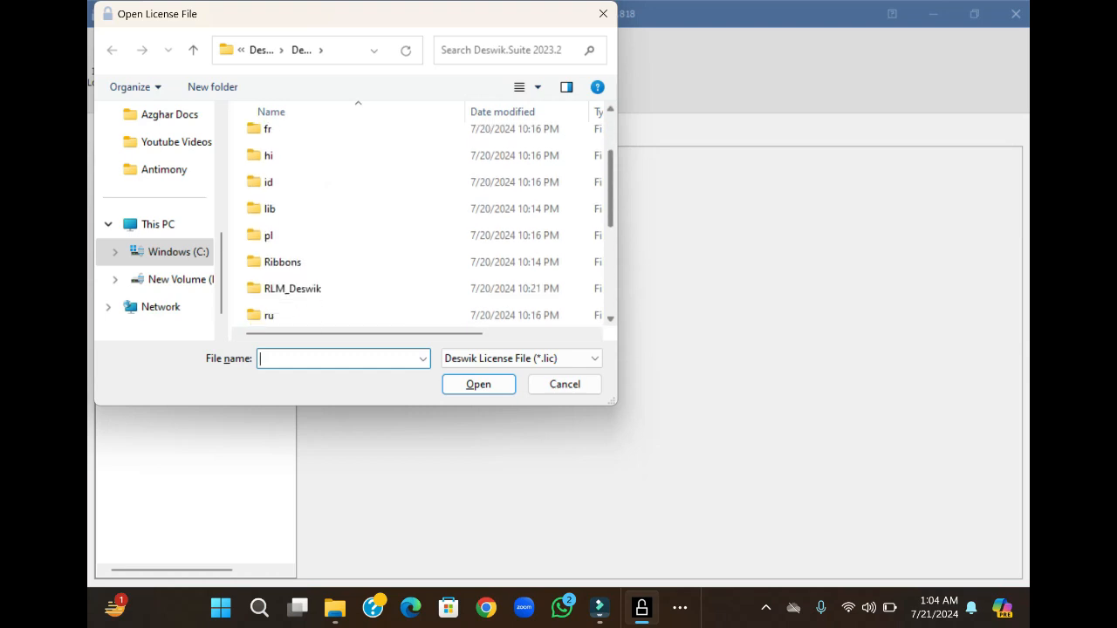
click(286, 314)
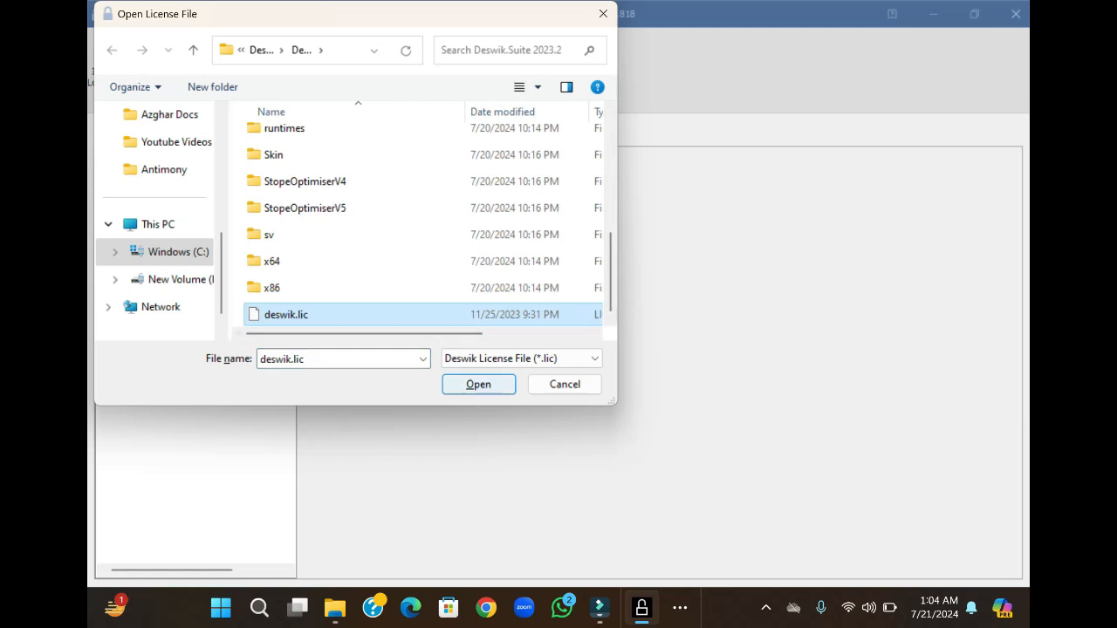
click(478, 384)
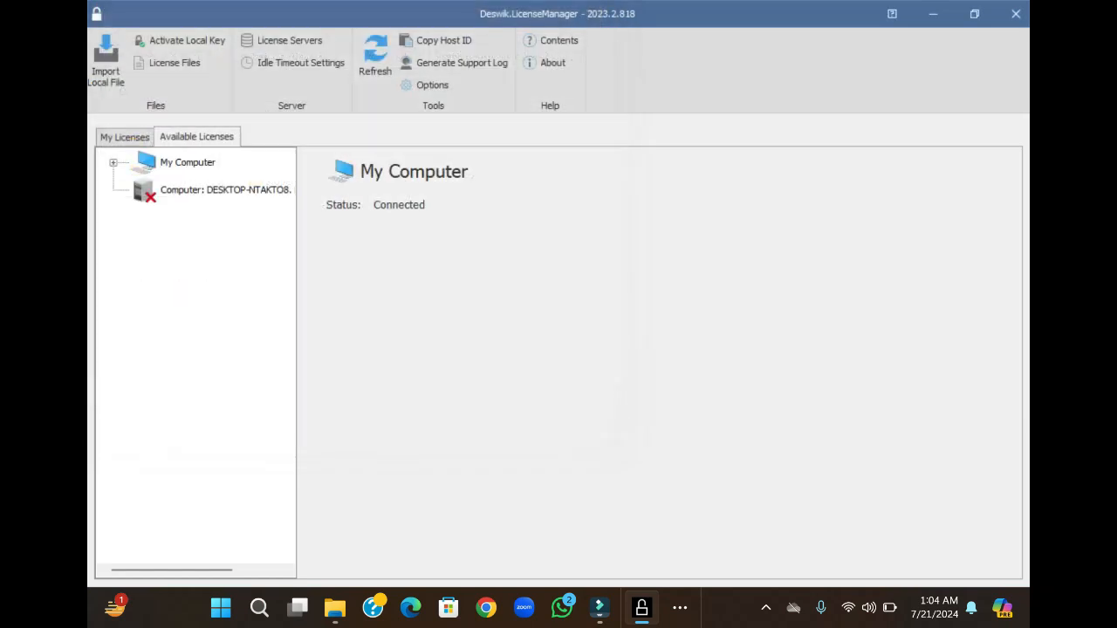
click(104, 61)
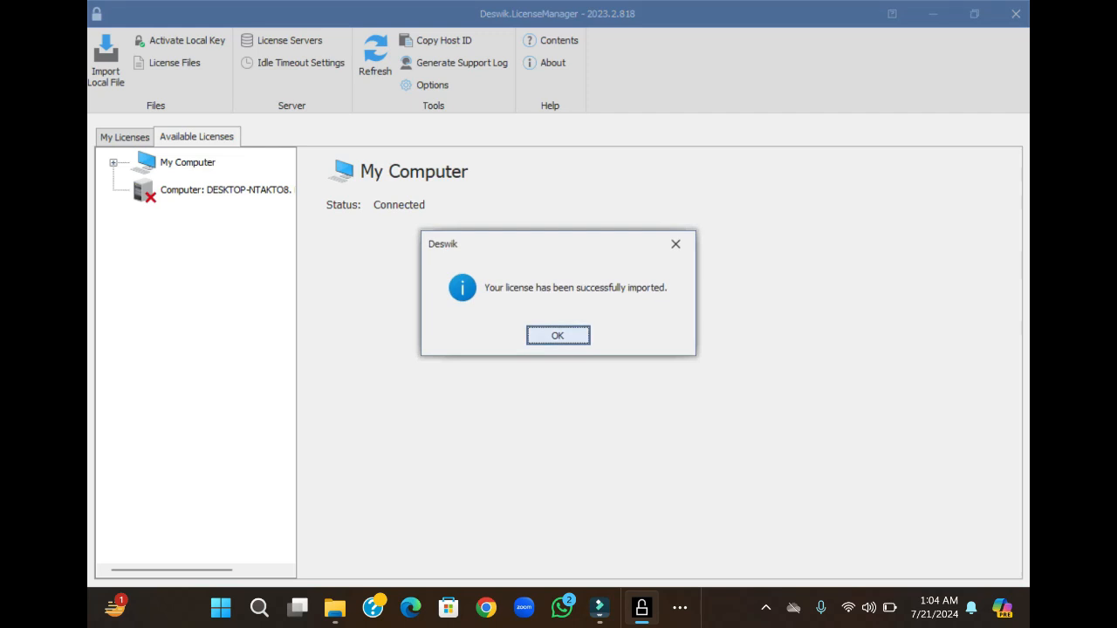
Dismiss the 'license successfully imported' message, leaving My Computer Connected.
click(557, 335)
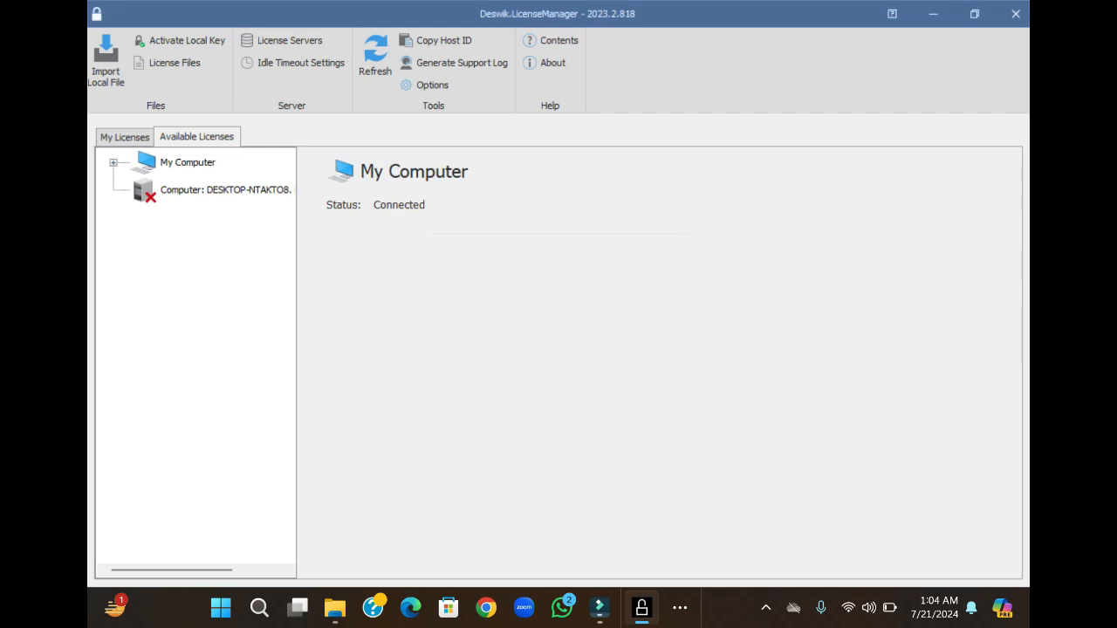
click(375, 61)
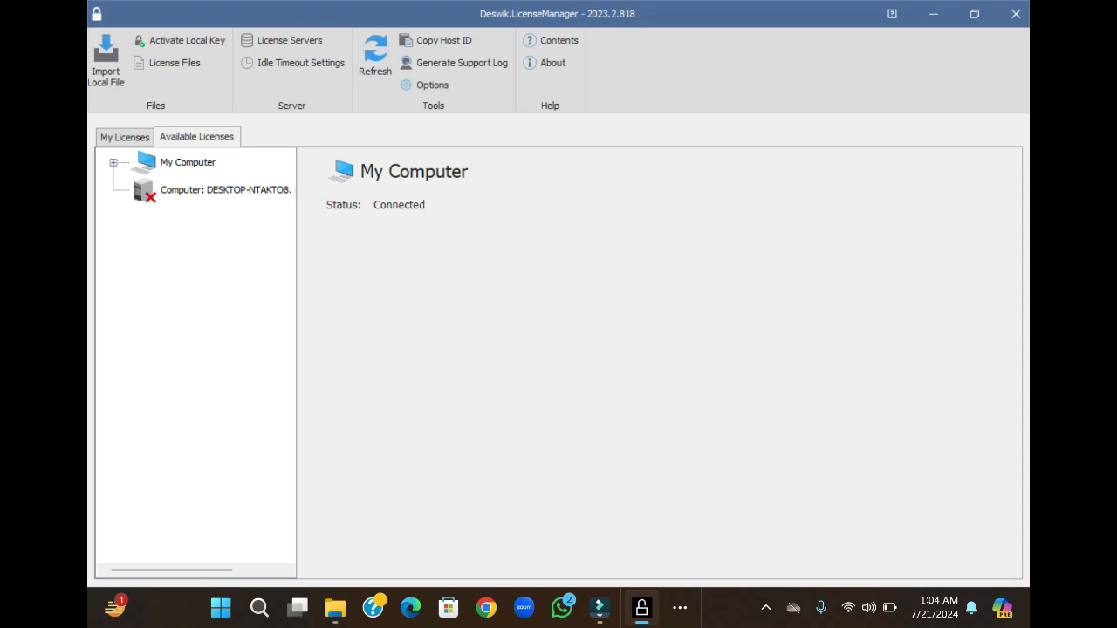
mouse_move(1016, 14)
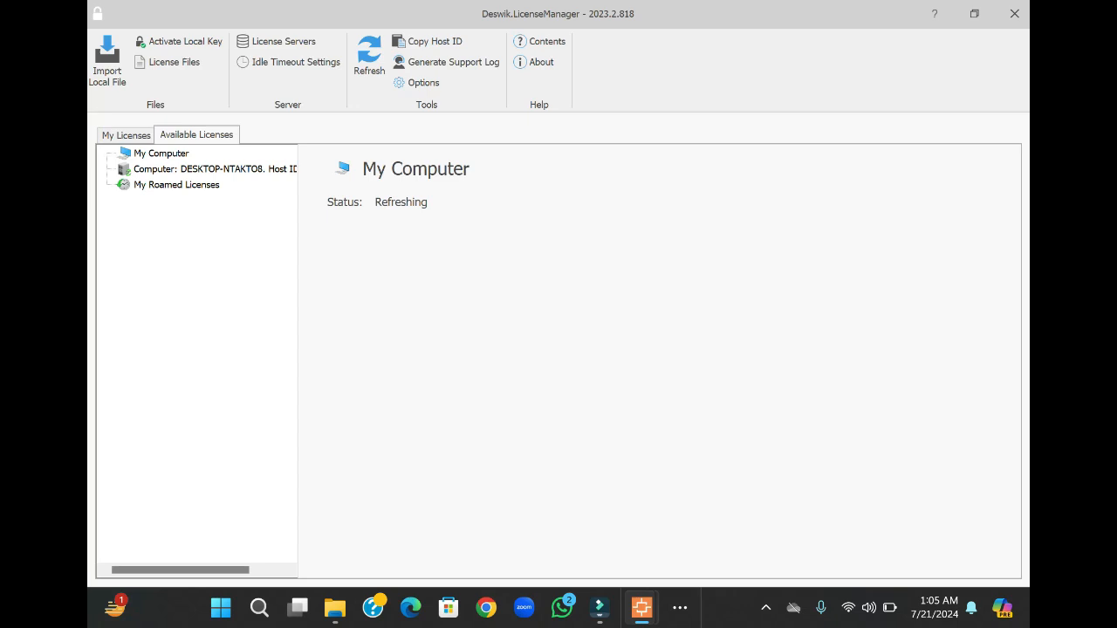
Refresh licenses so My Computer shows Status: Connected with the DESKTOP computer listed.
click(368, 56)
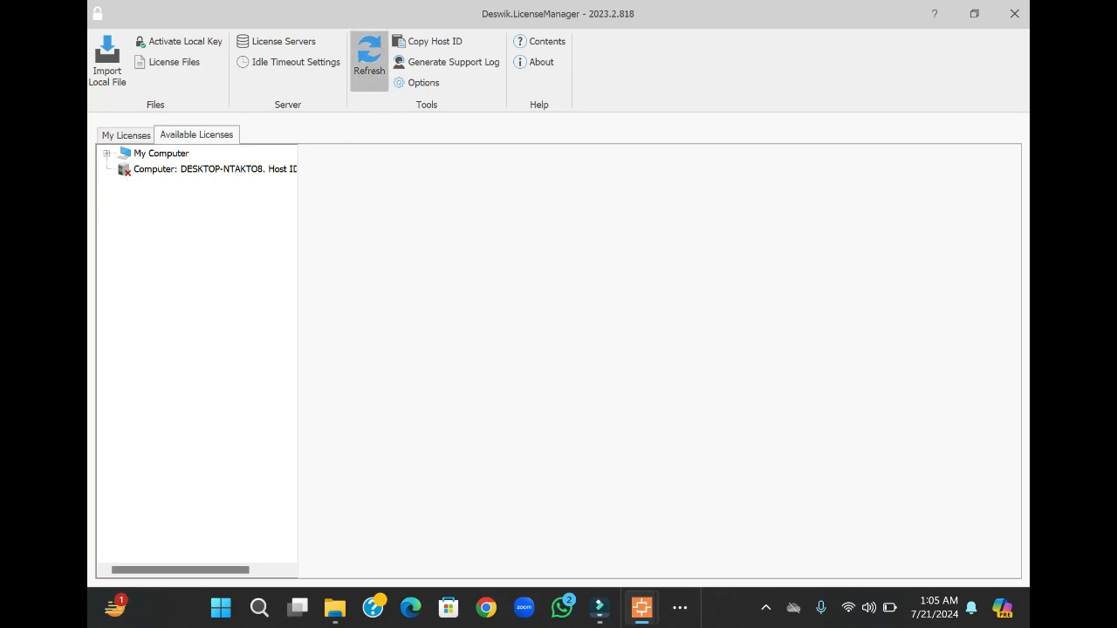
click(160, 154)
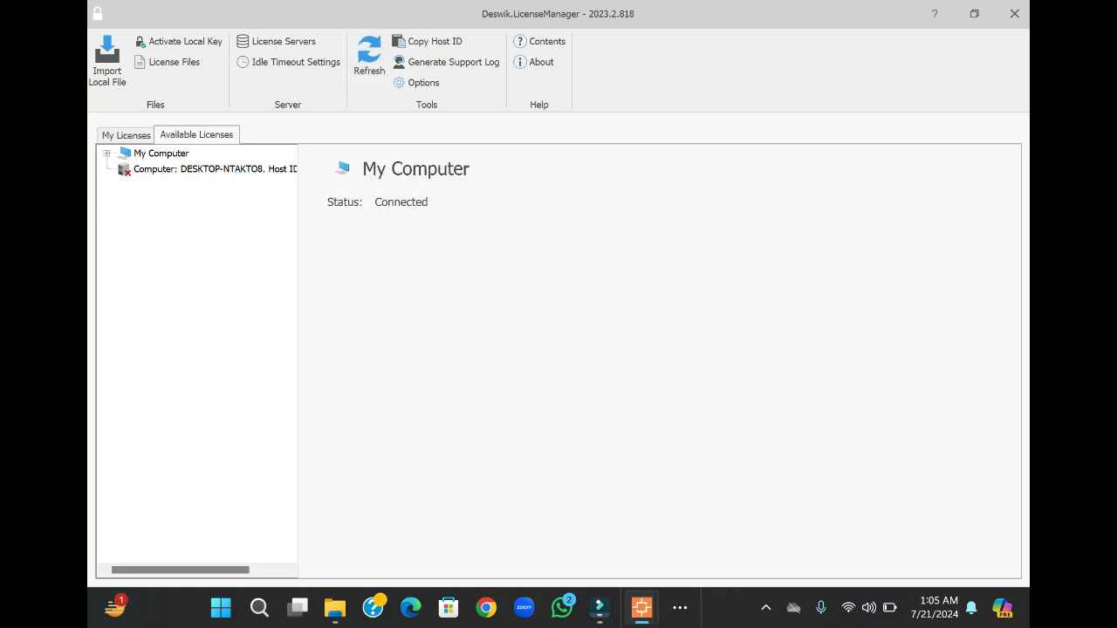
mouse_move(1014, 14)
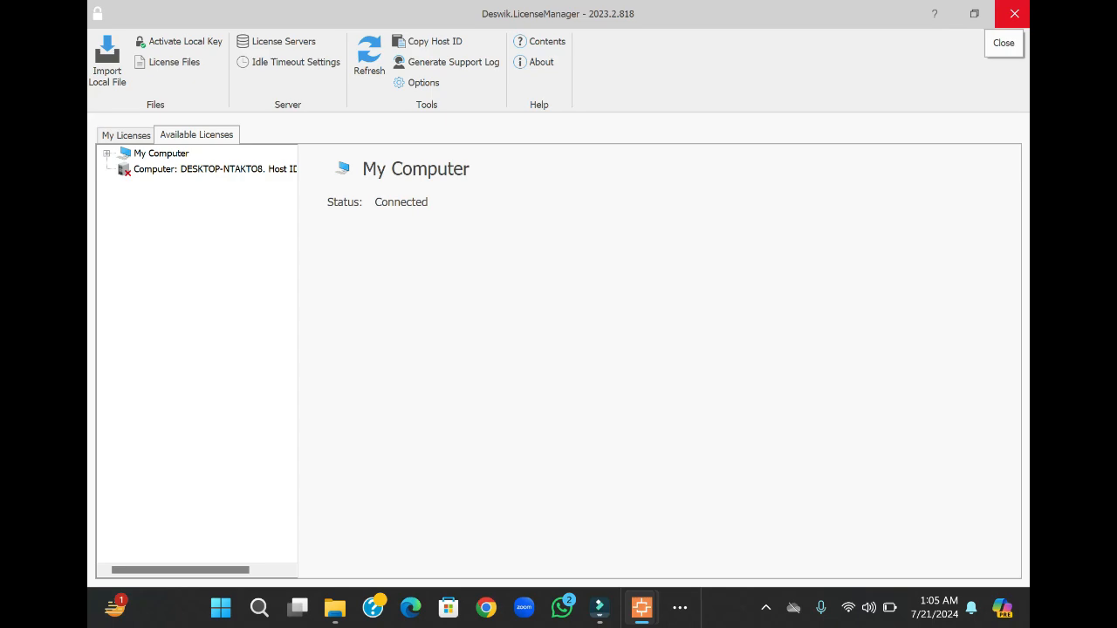